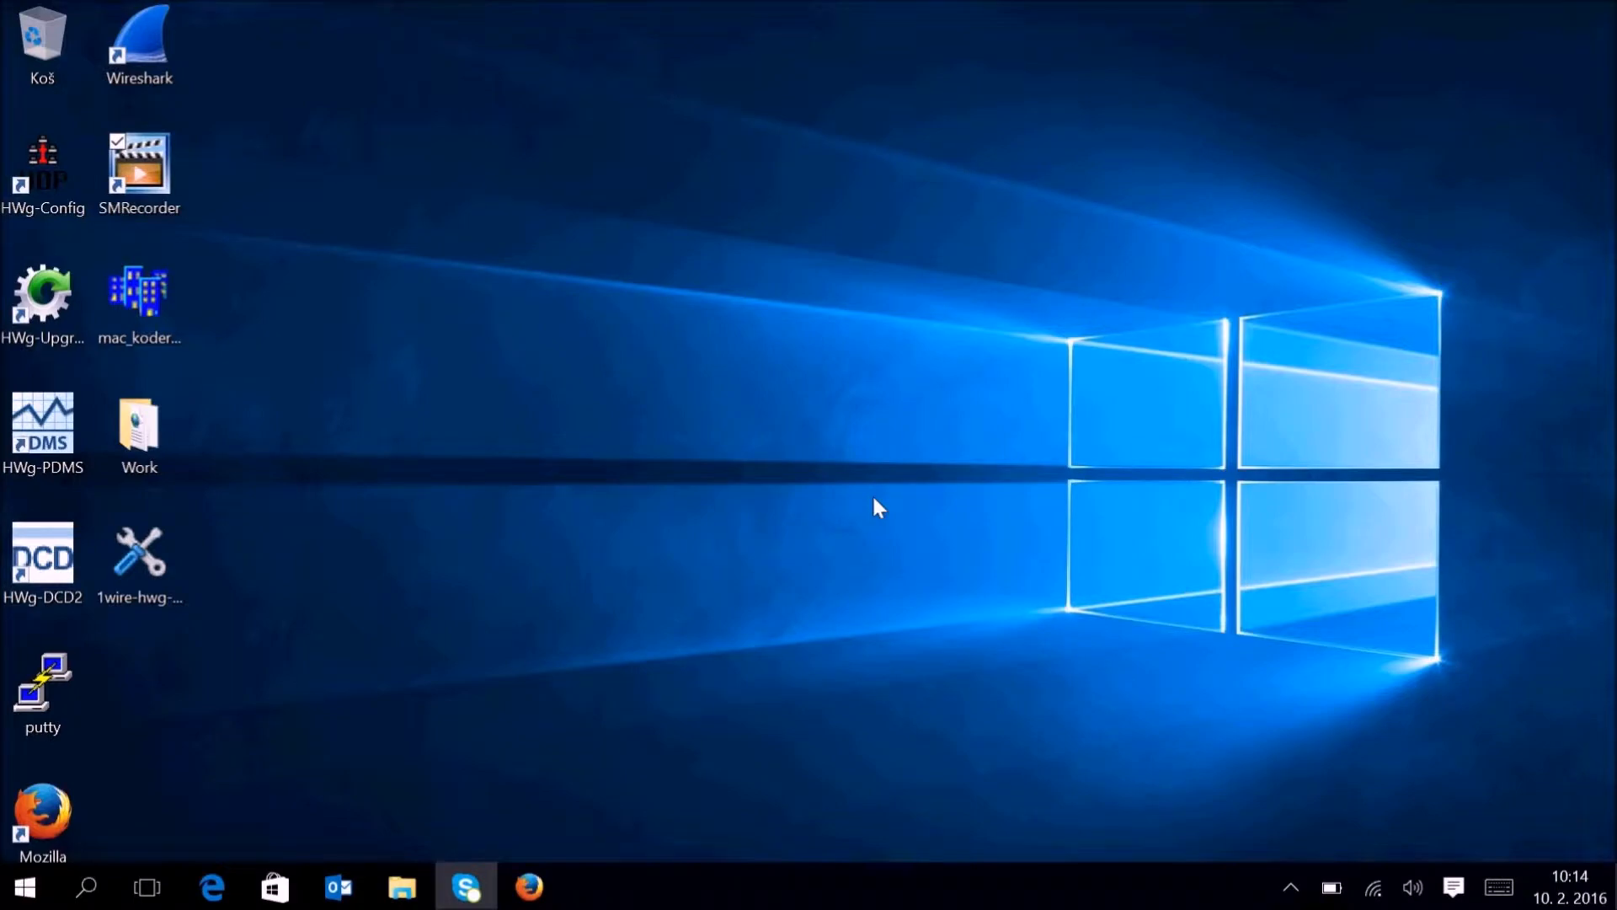
# Launch HWg-PDMS from its desktop shortcut.
pyautogui.click(139, 432)
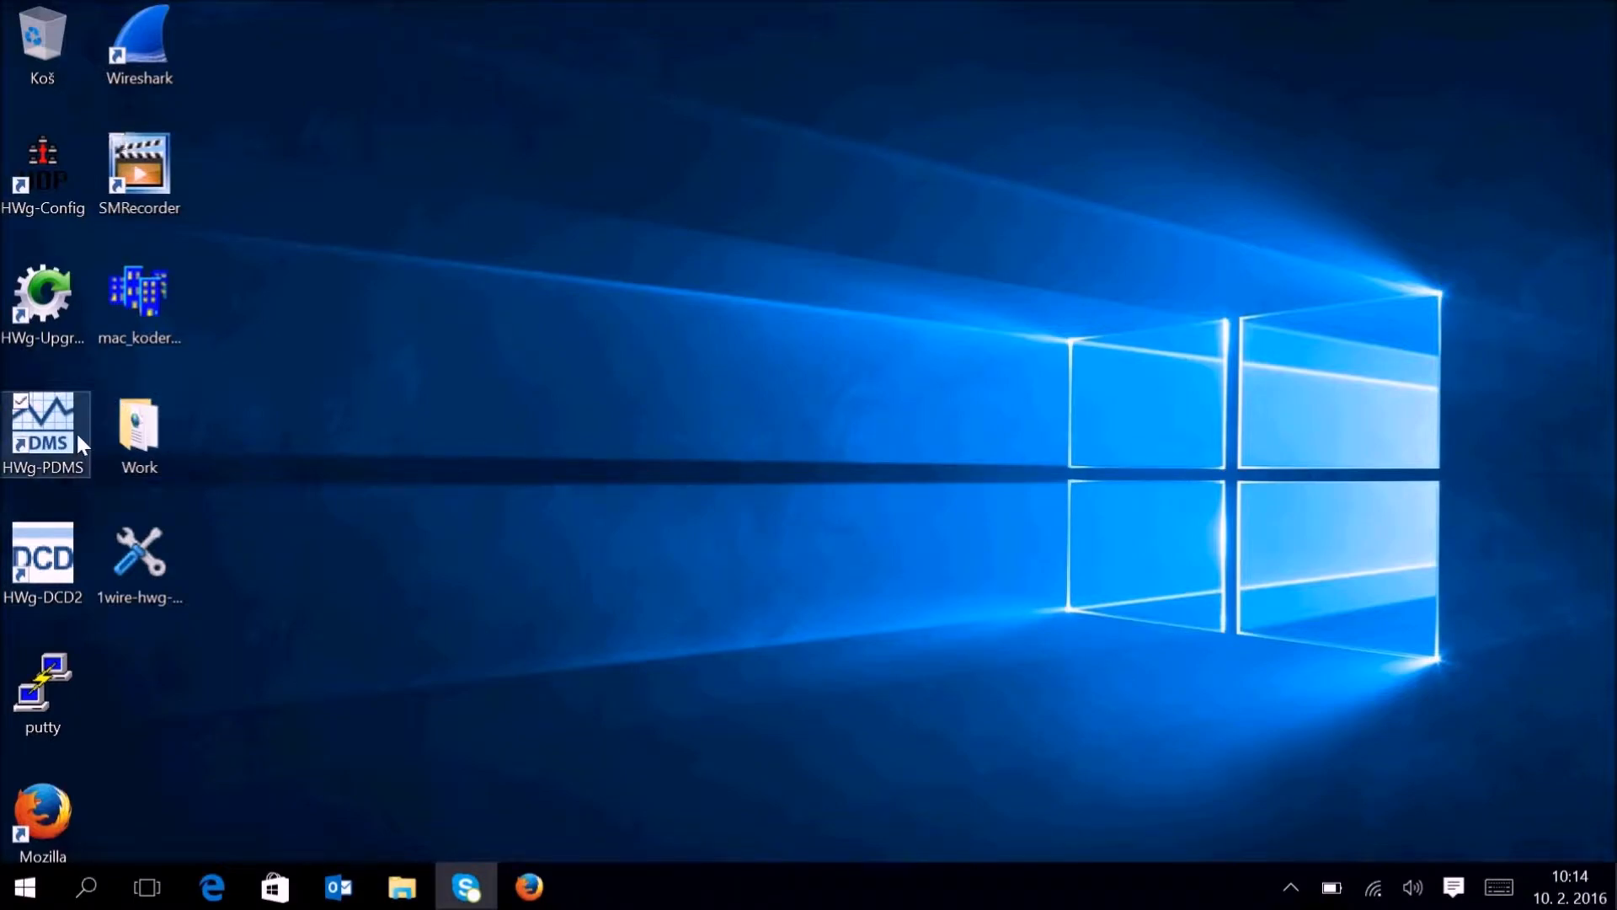
pyautogui.doubleClick(42, 427)
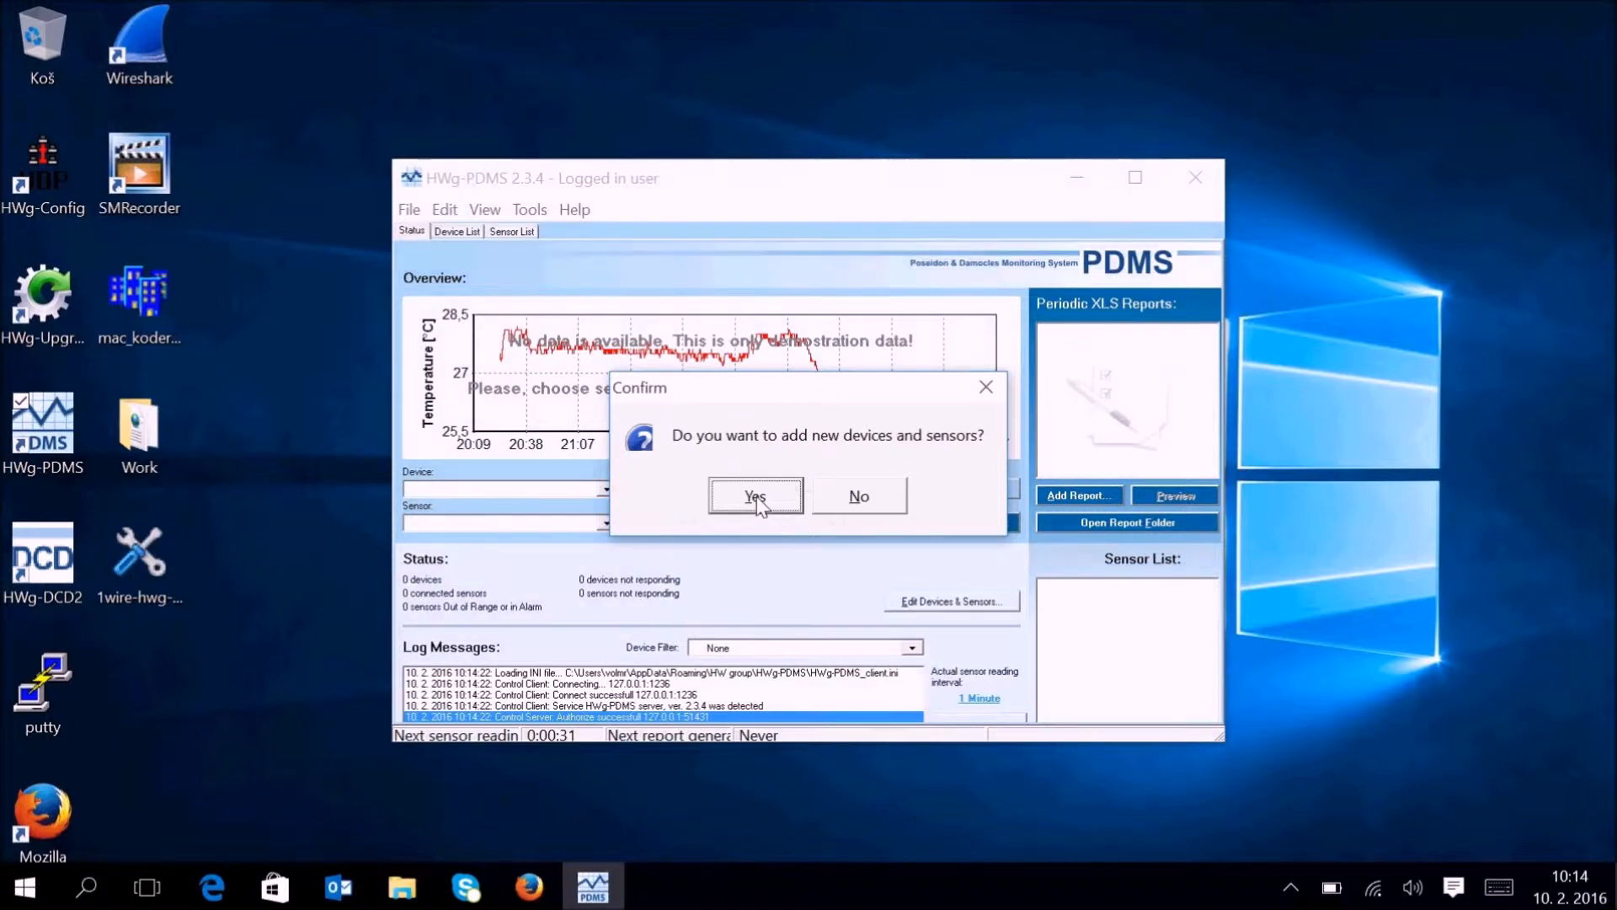
# Agree to add devices, then select STE2 Vitek and PWR25 Demo rack's five DIN BOX Rack sensors.
pyautogui.click(754, 497)
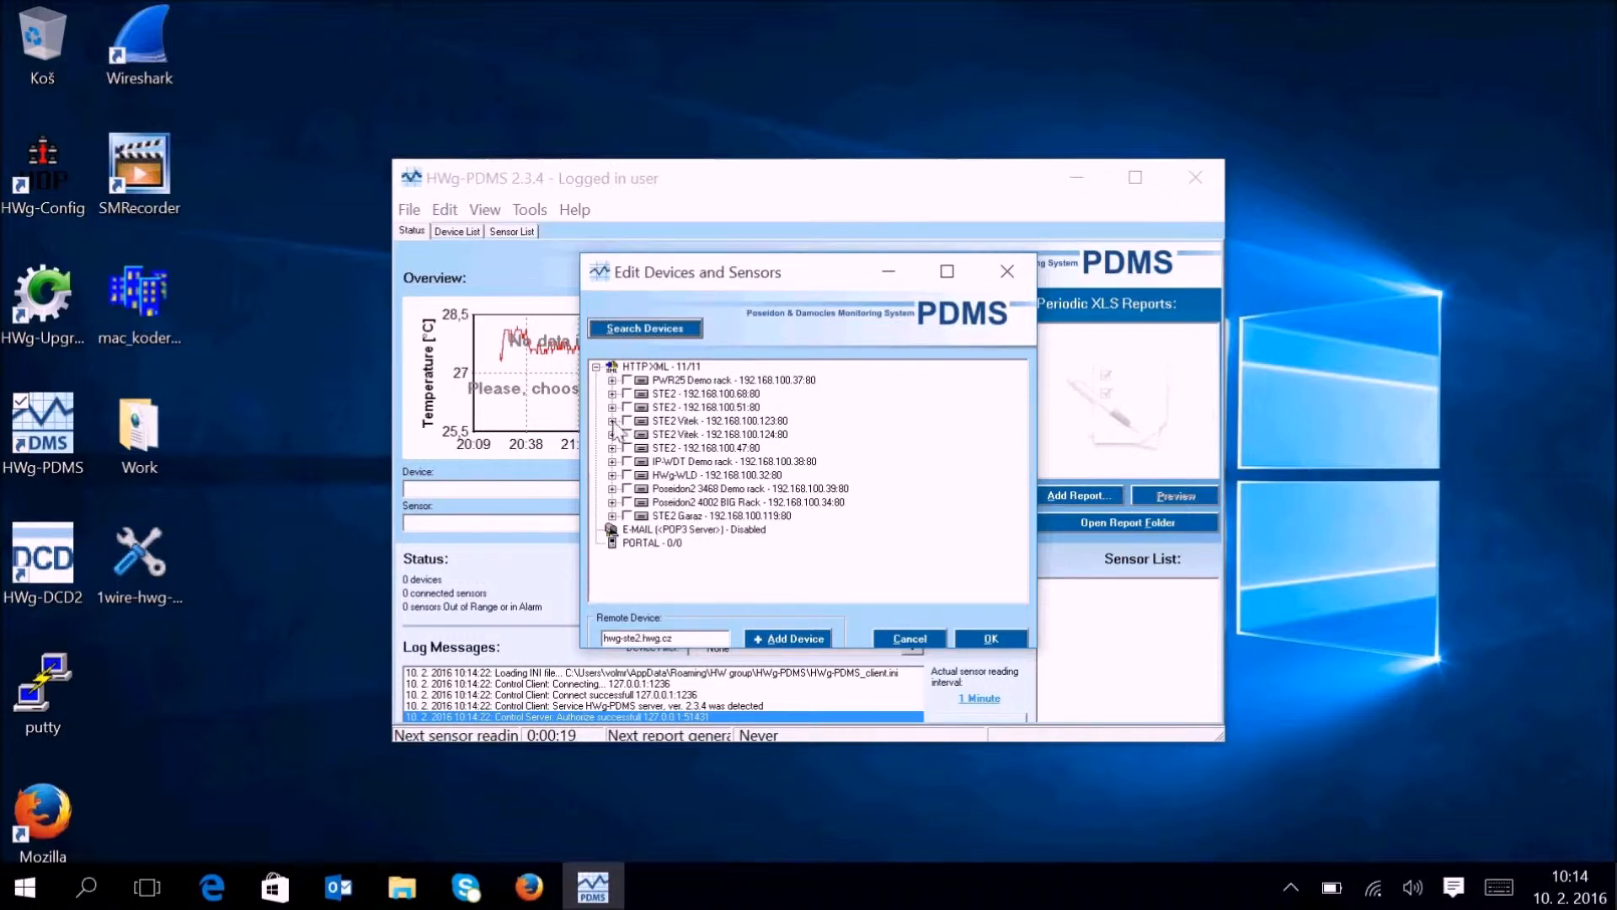
pyautogui.click(718, 421)
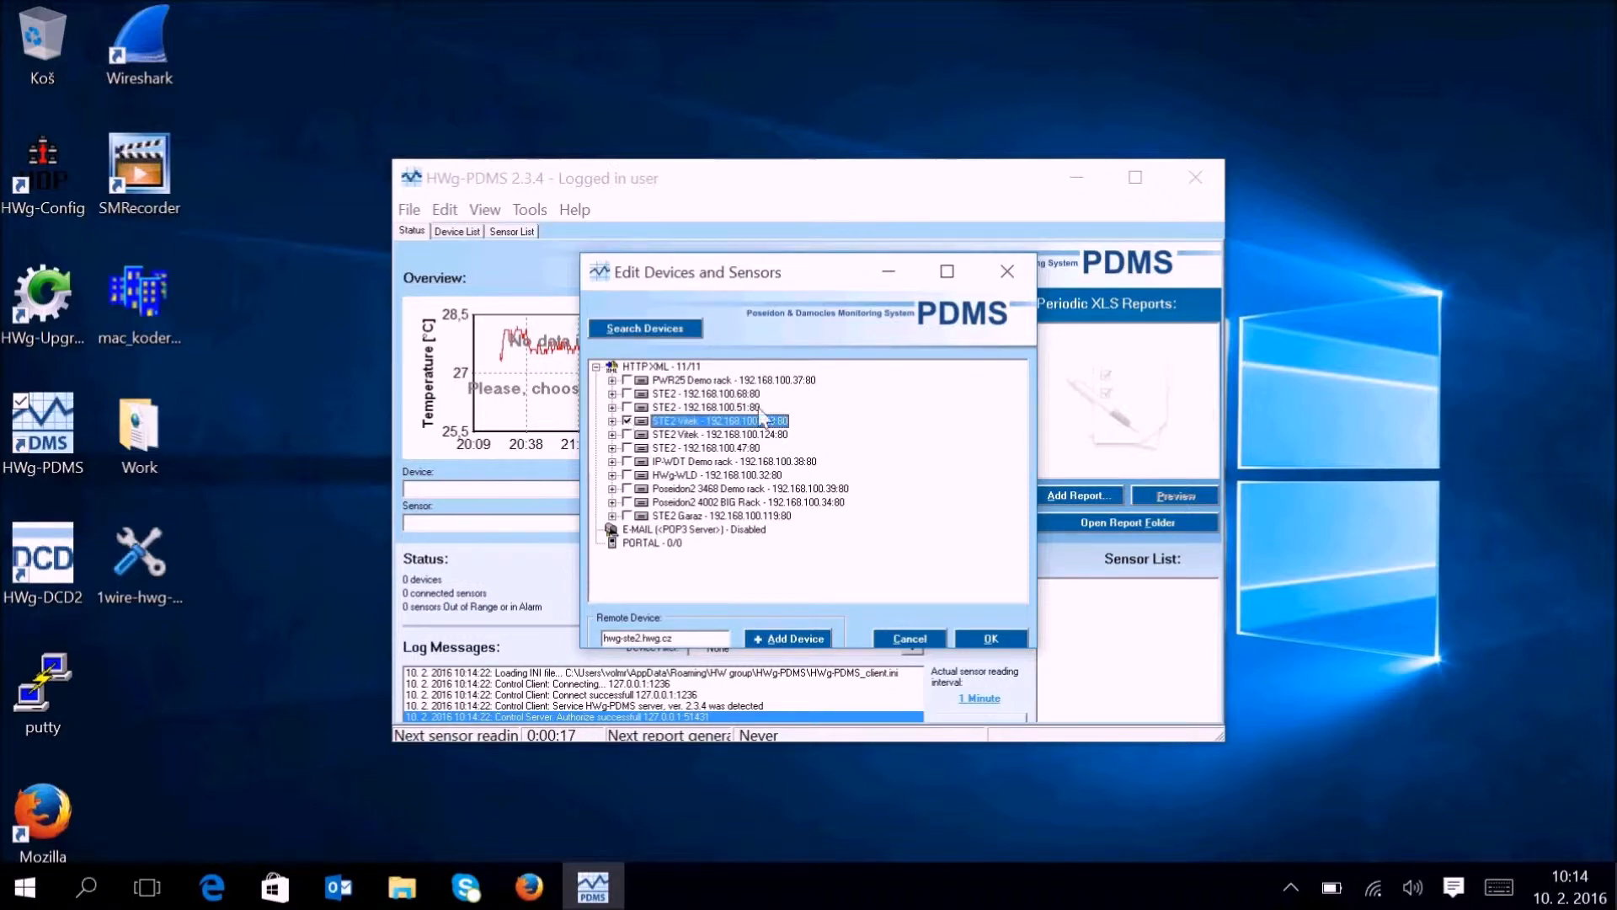
pyautogui.moveTo(804, 446)
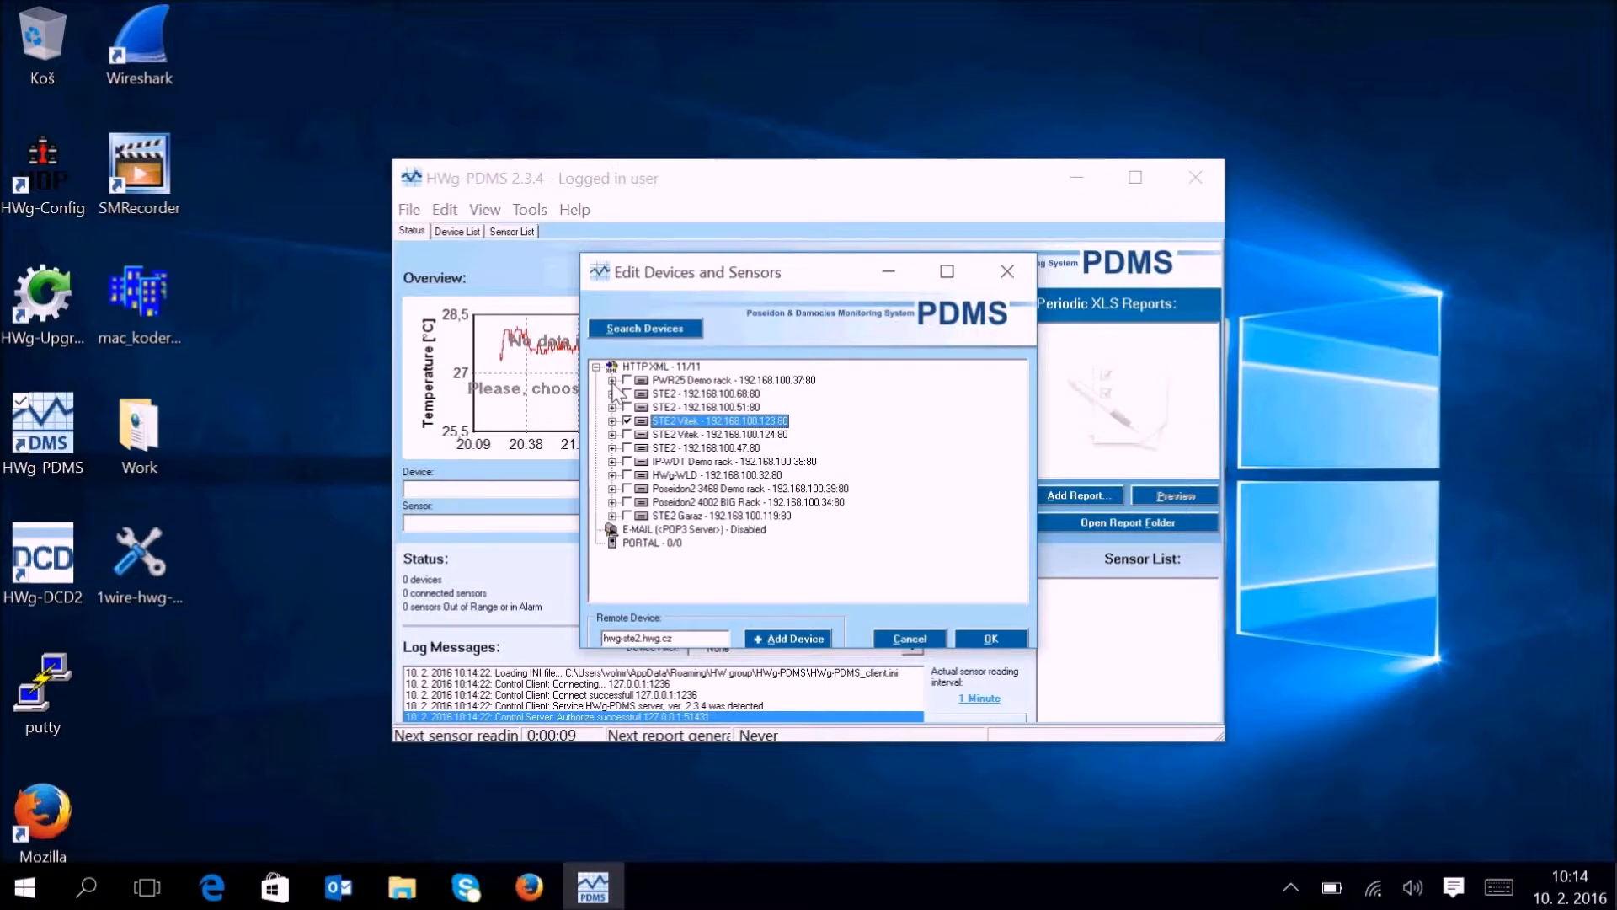
pyautogui.click(612, 380)
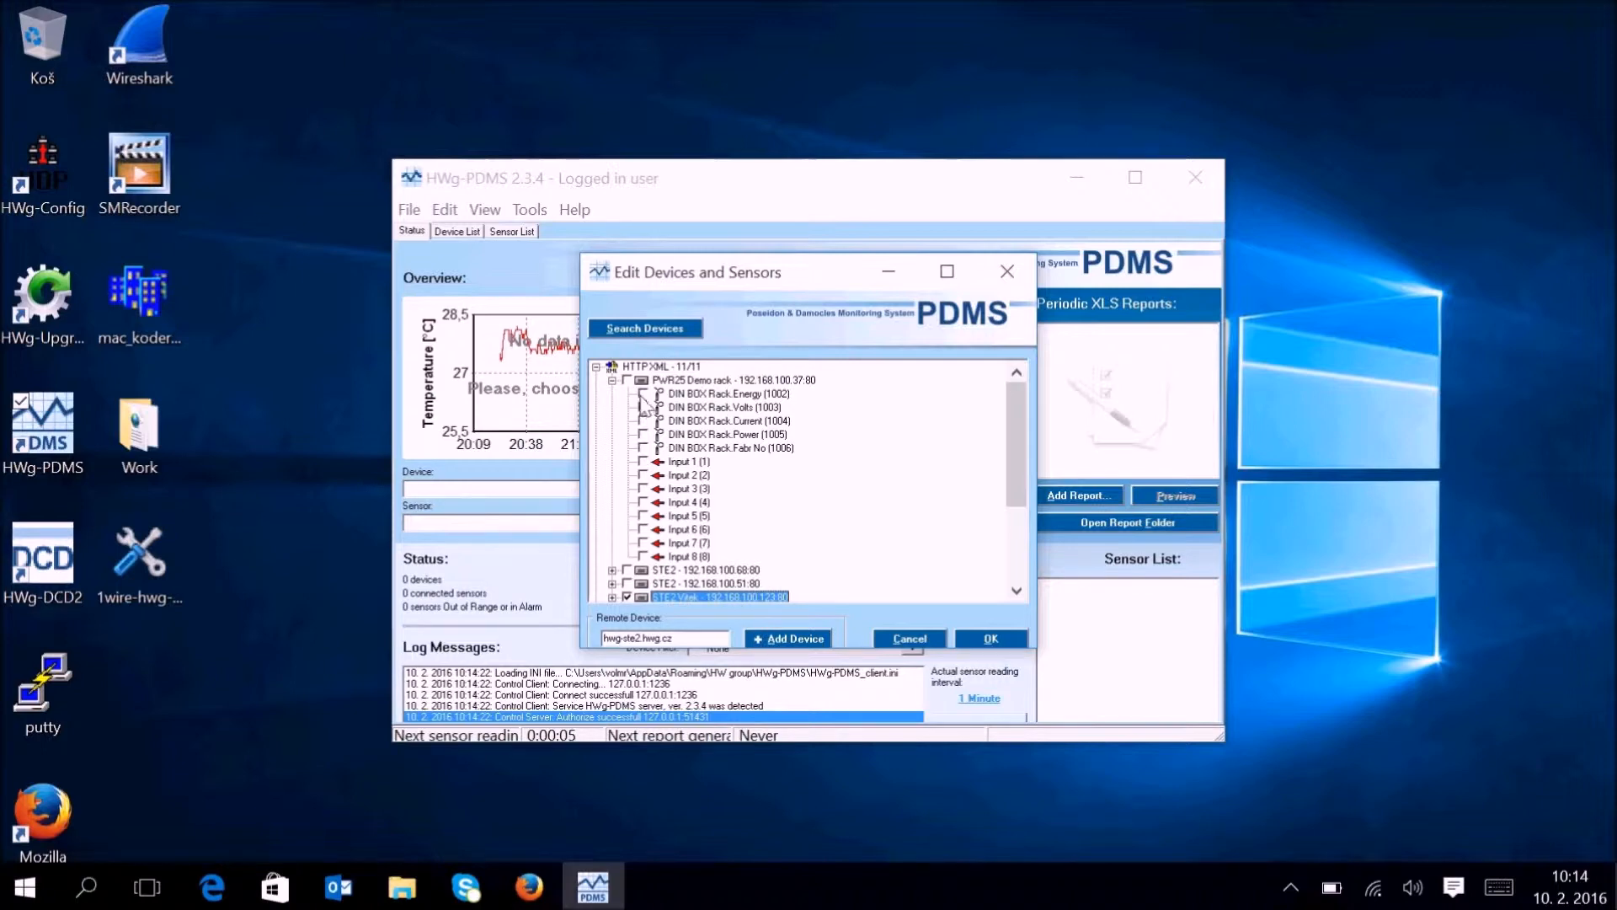
pyautogui.click(727, 421)
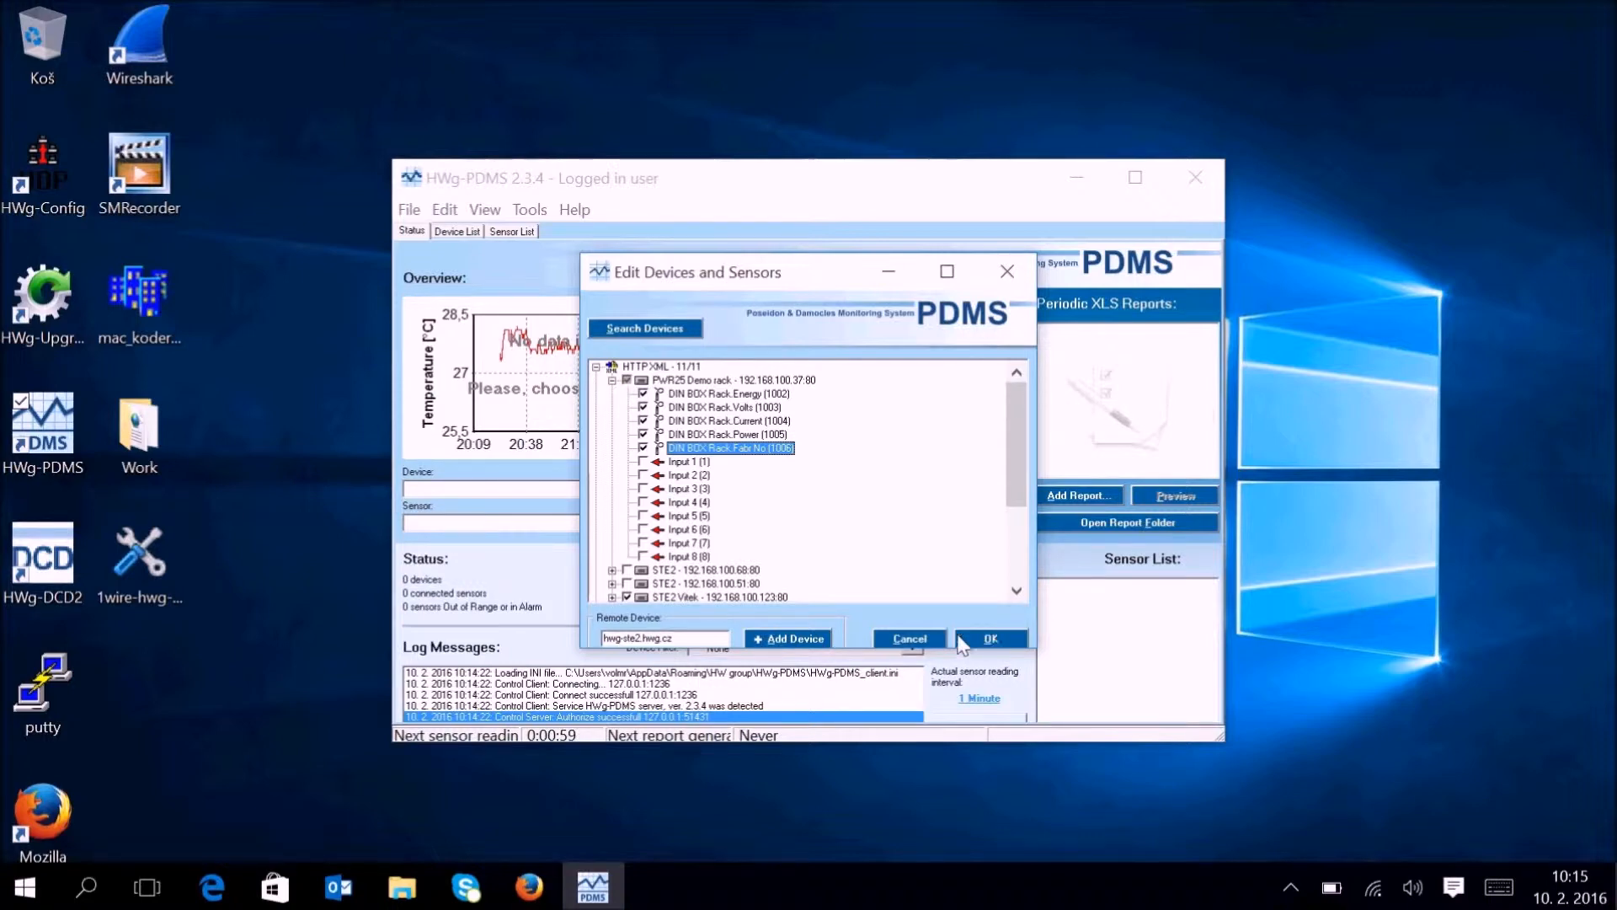
pyautogui.moveTo(845, 629)
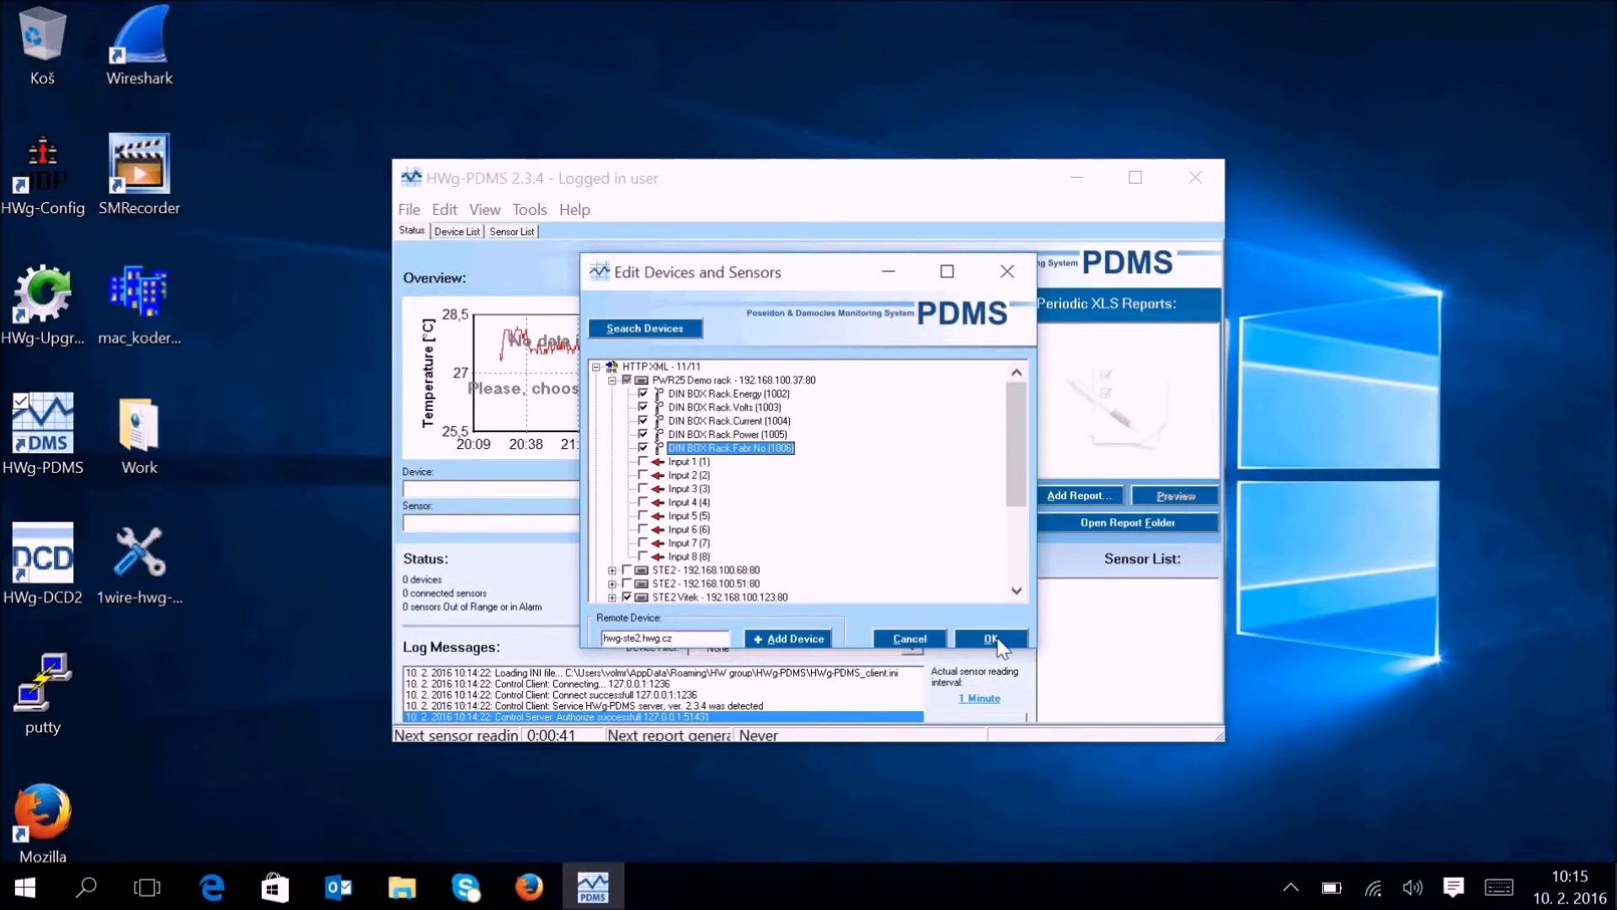
# Add the selected devices and review the Device List and Sensor List, ending on Device List.
pyautogui.click(988, 638)
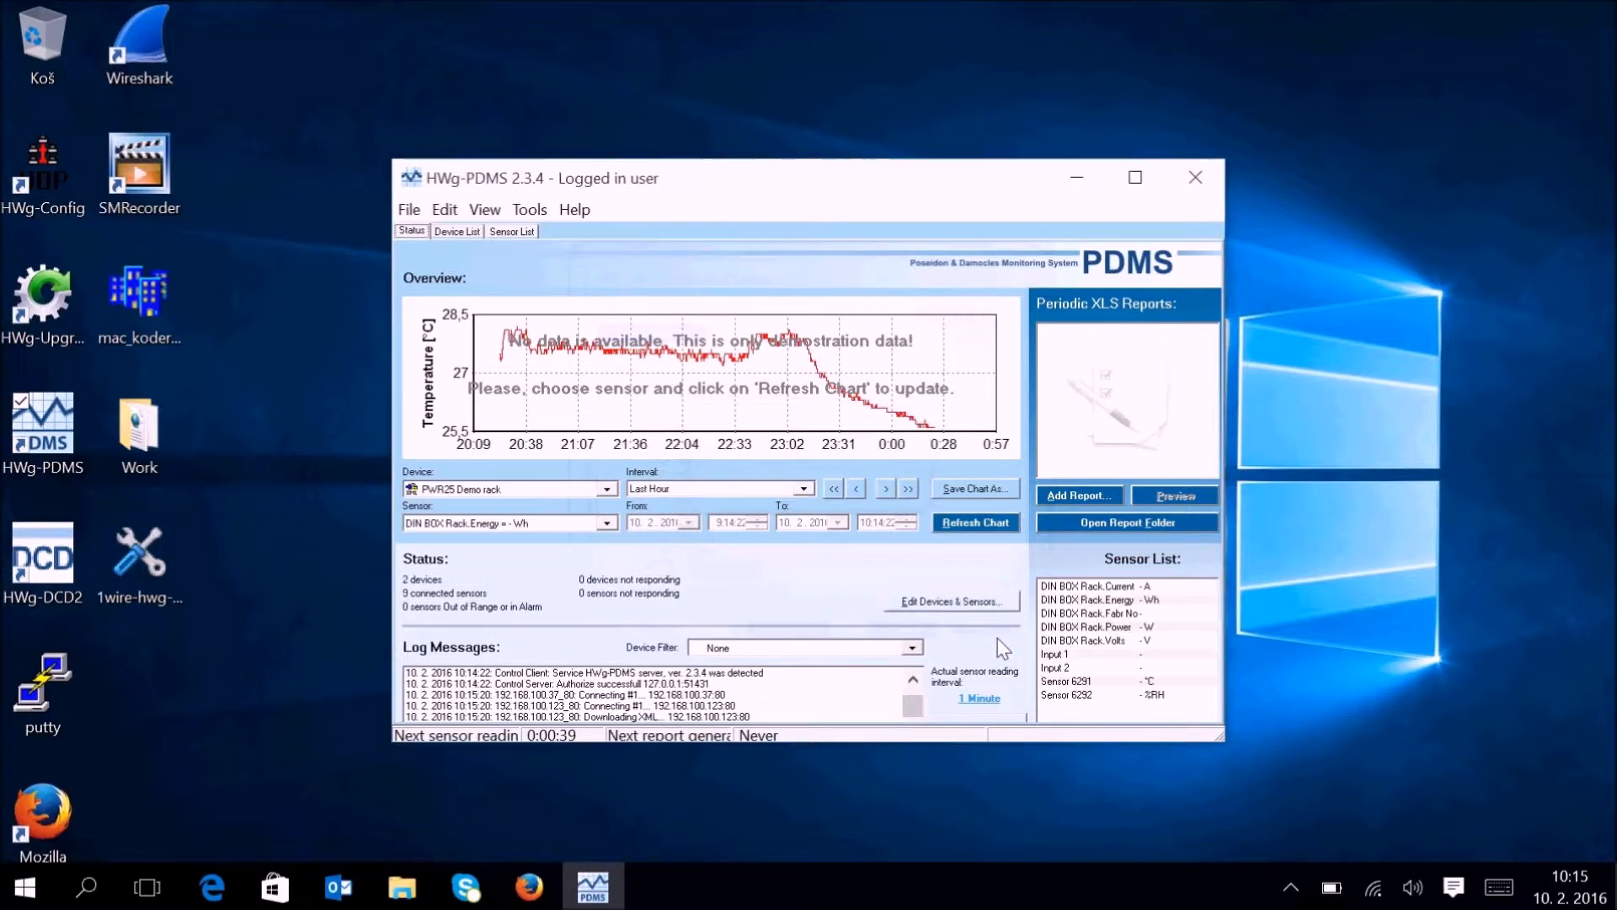
pyautogui.moveTo(619, 237)
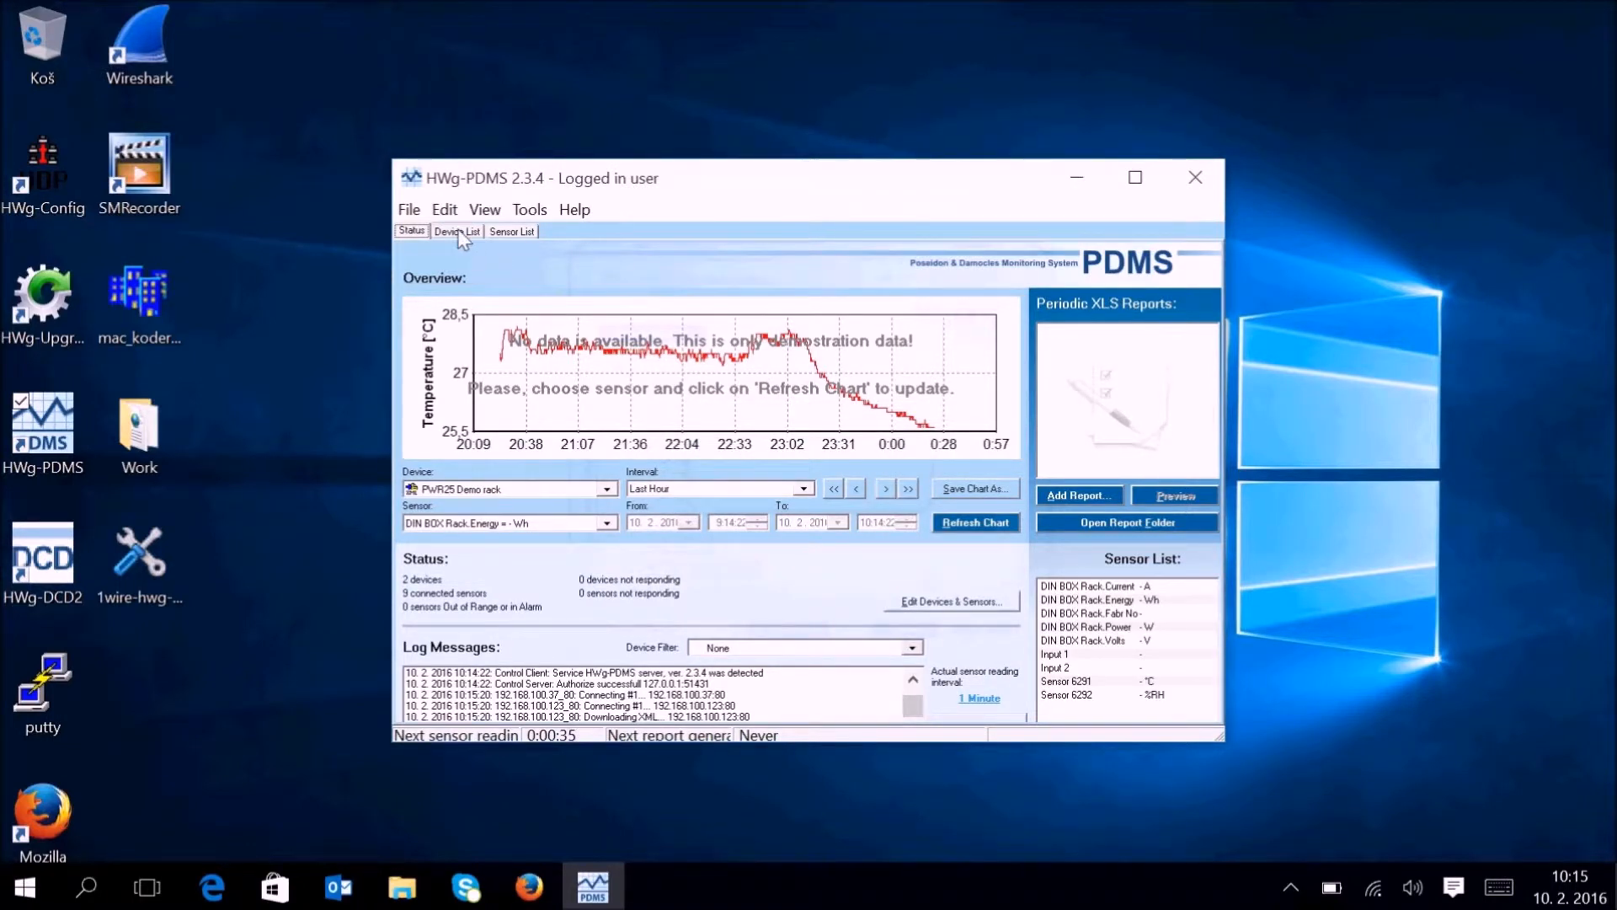
pyautogui.click(456, 231)
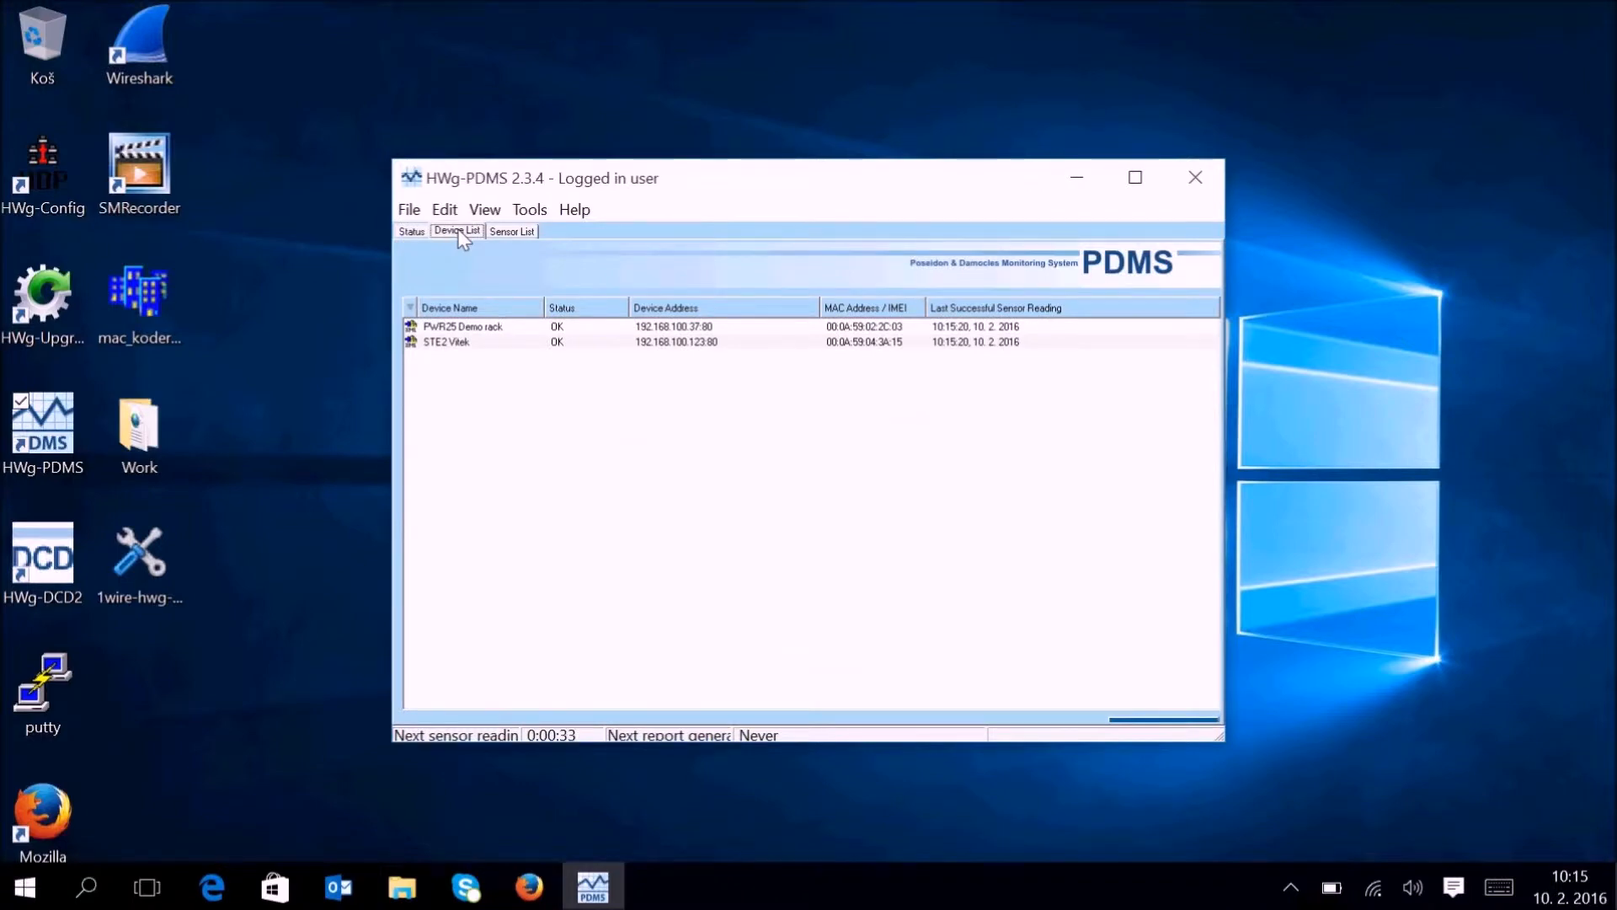
pyautogui.moveTo(491, 261)
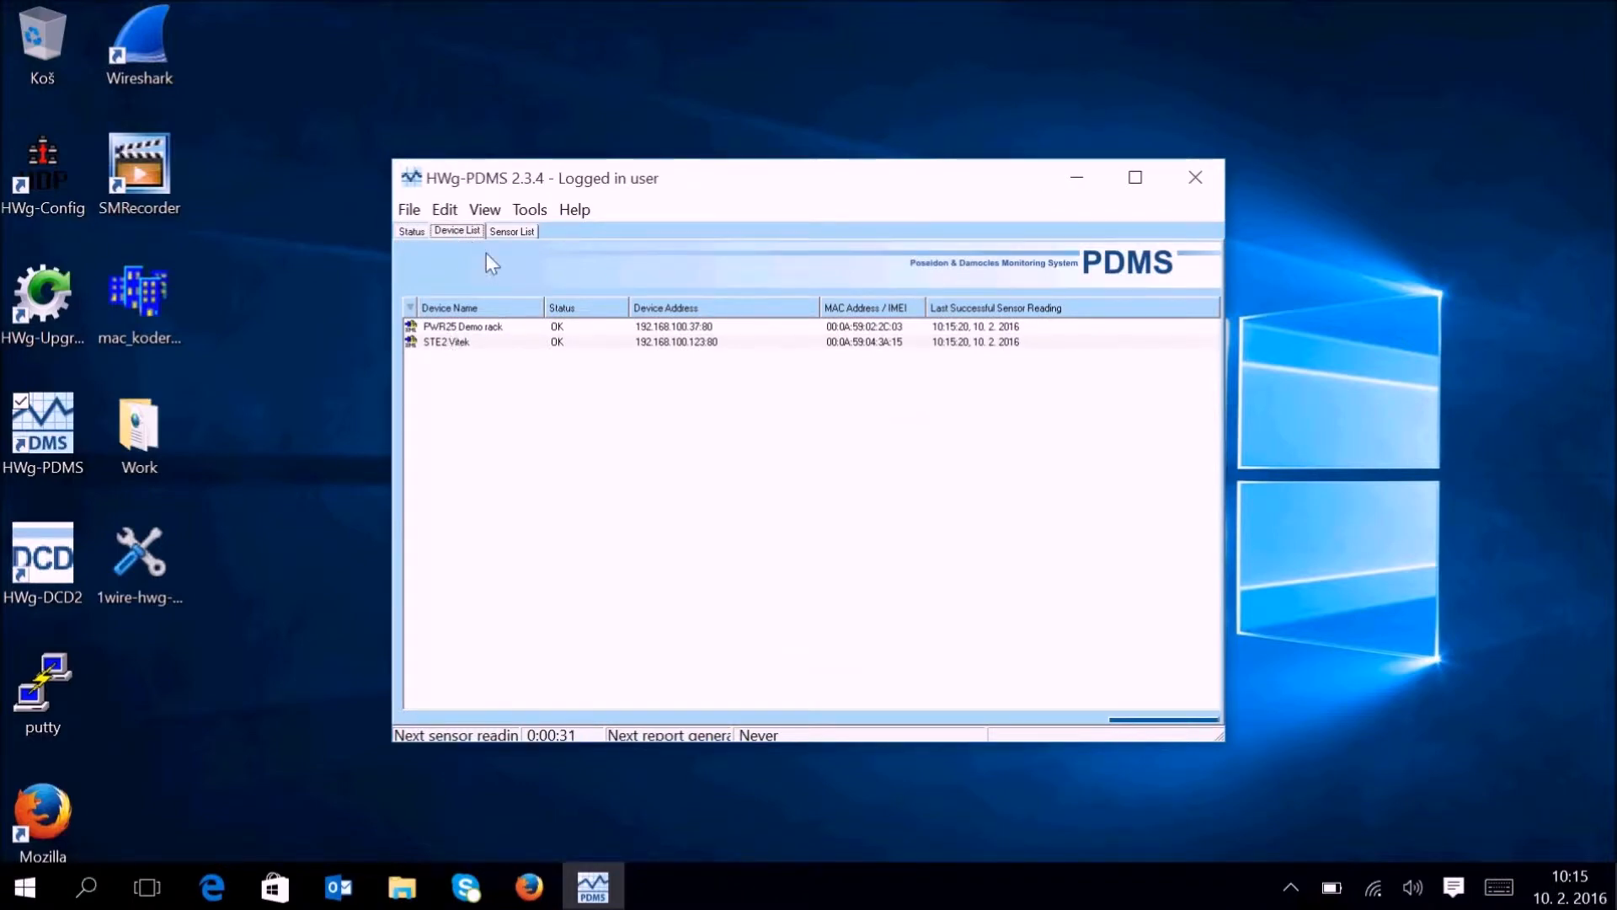
pyautogui.click(511, 230)
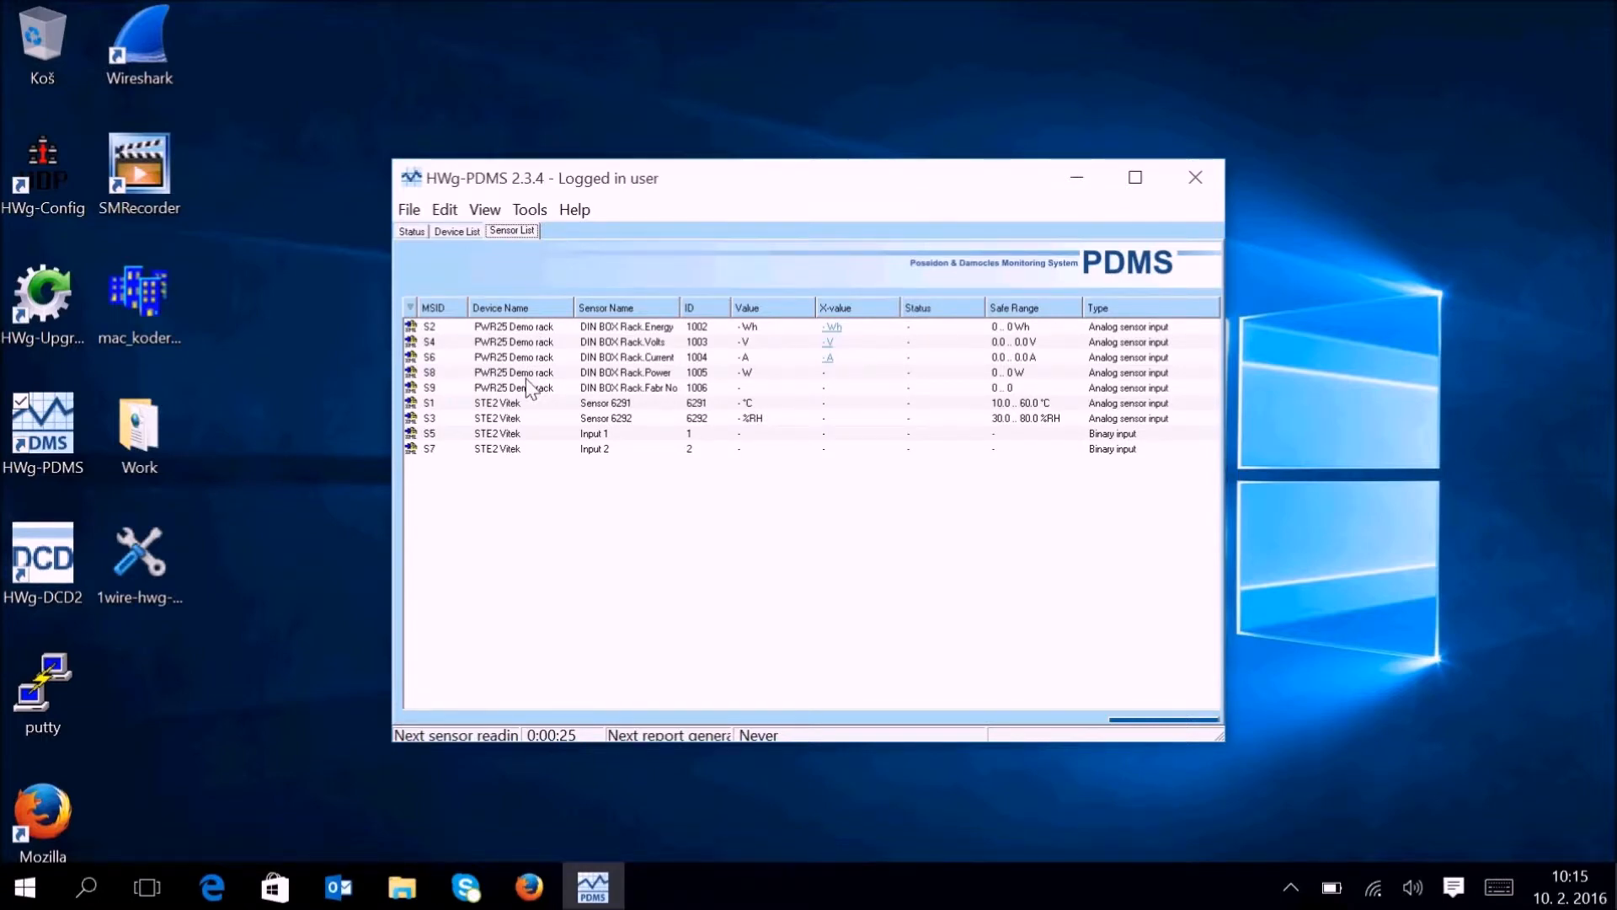
pyautogui.moveTo(463, 266)
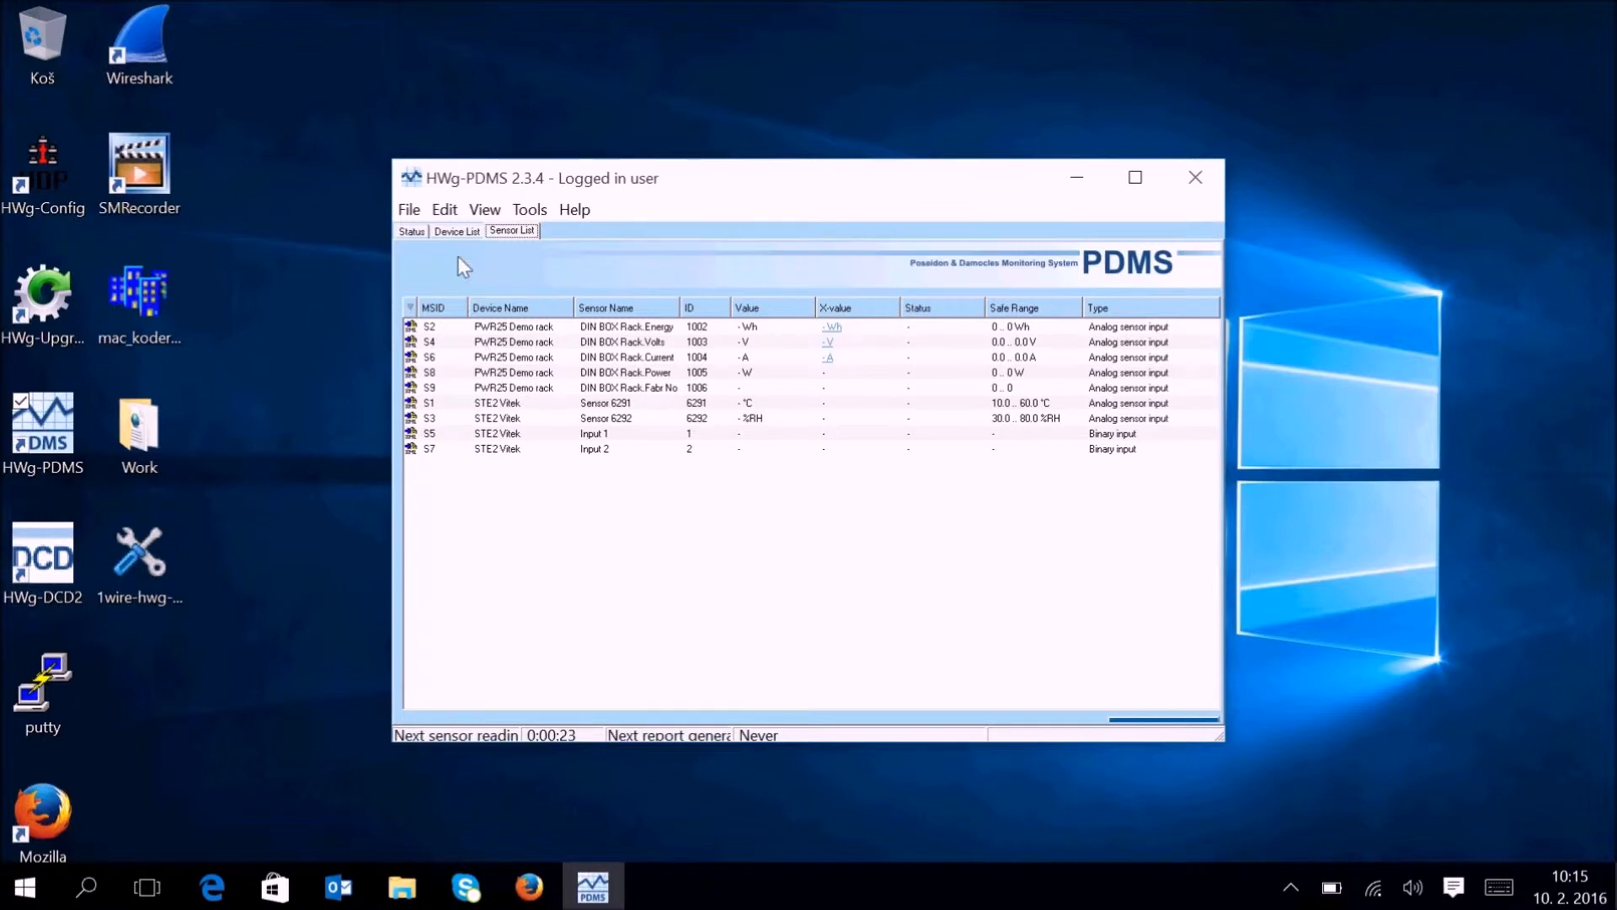
pyautogui.click(456, 230)
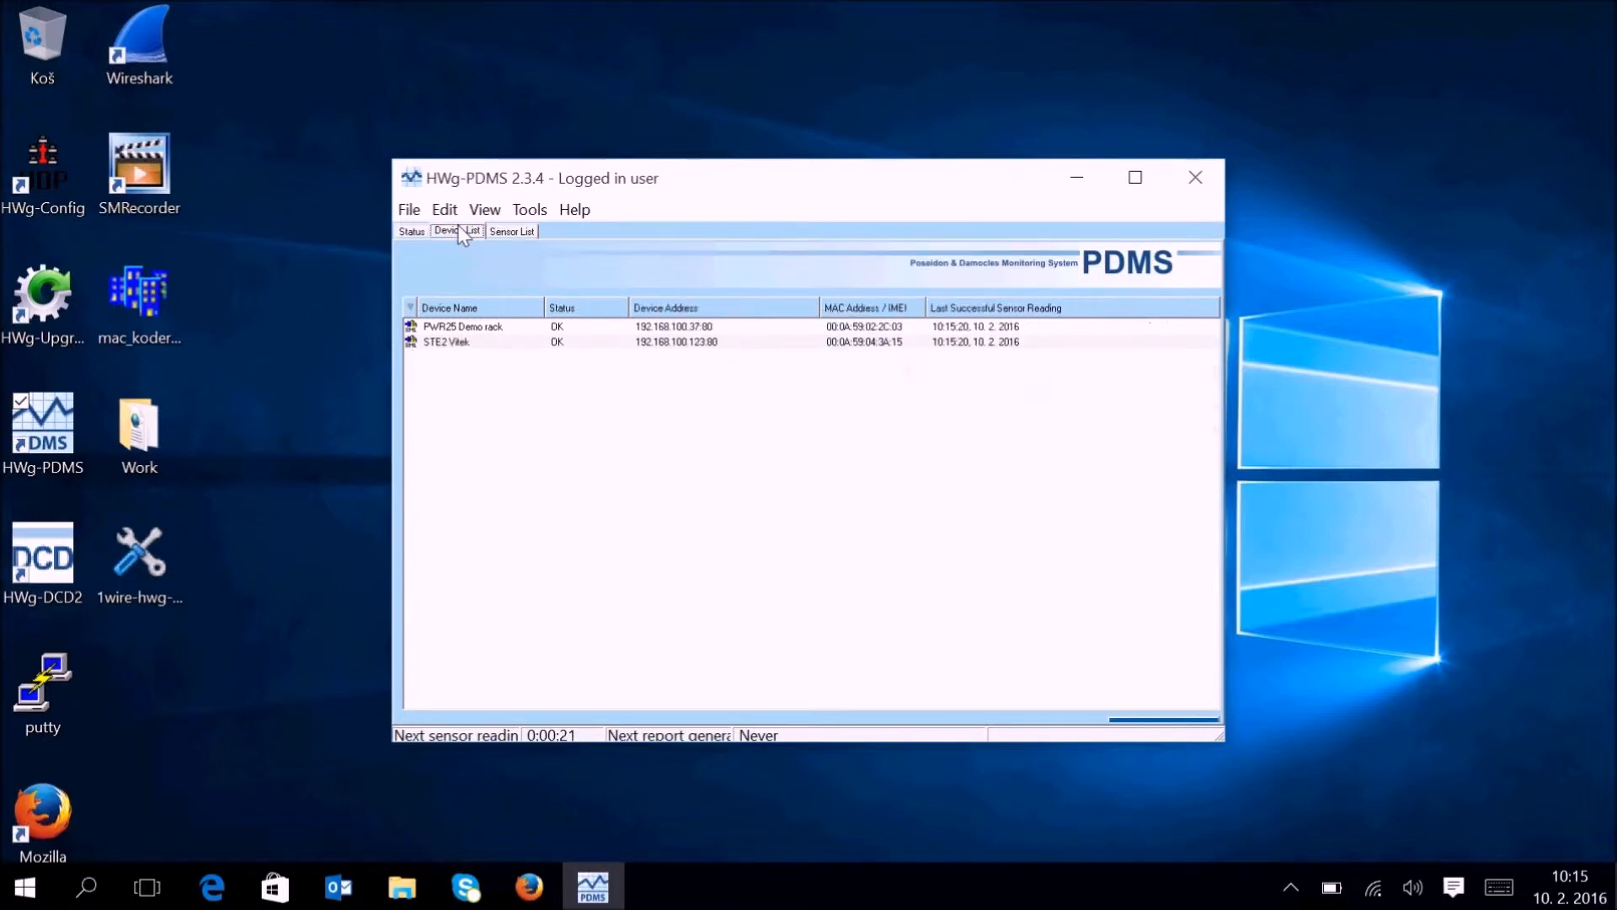
pyautogui.moveTo(483, 338)
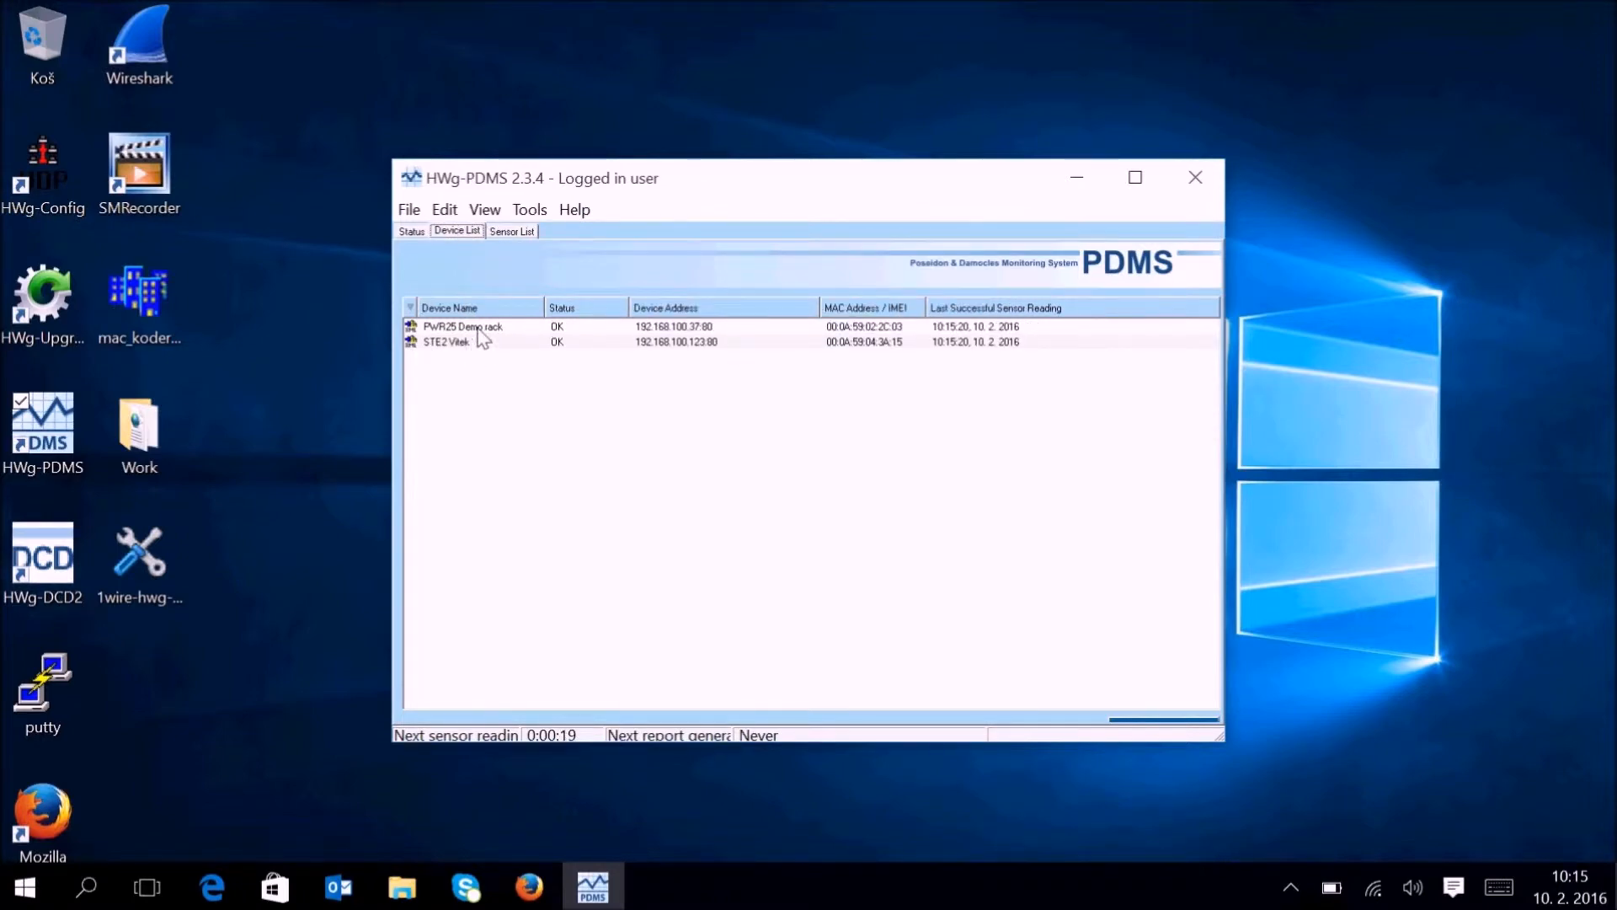
# Show the Change Device Address dialog for PWR25 Demo rack at 192.168.100.37:80.
pyautogui.rightClick(463, 327)
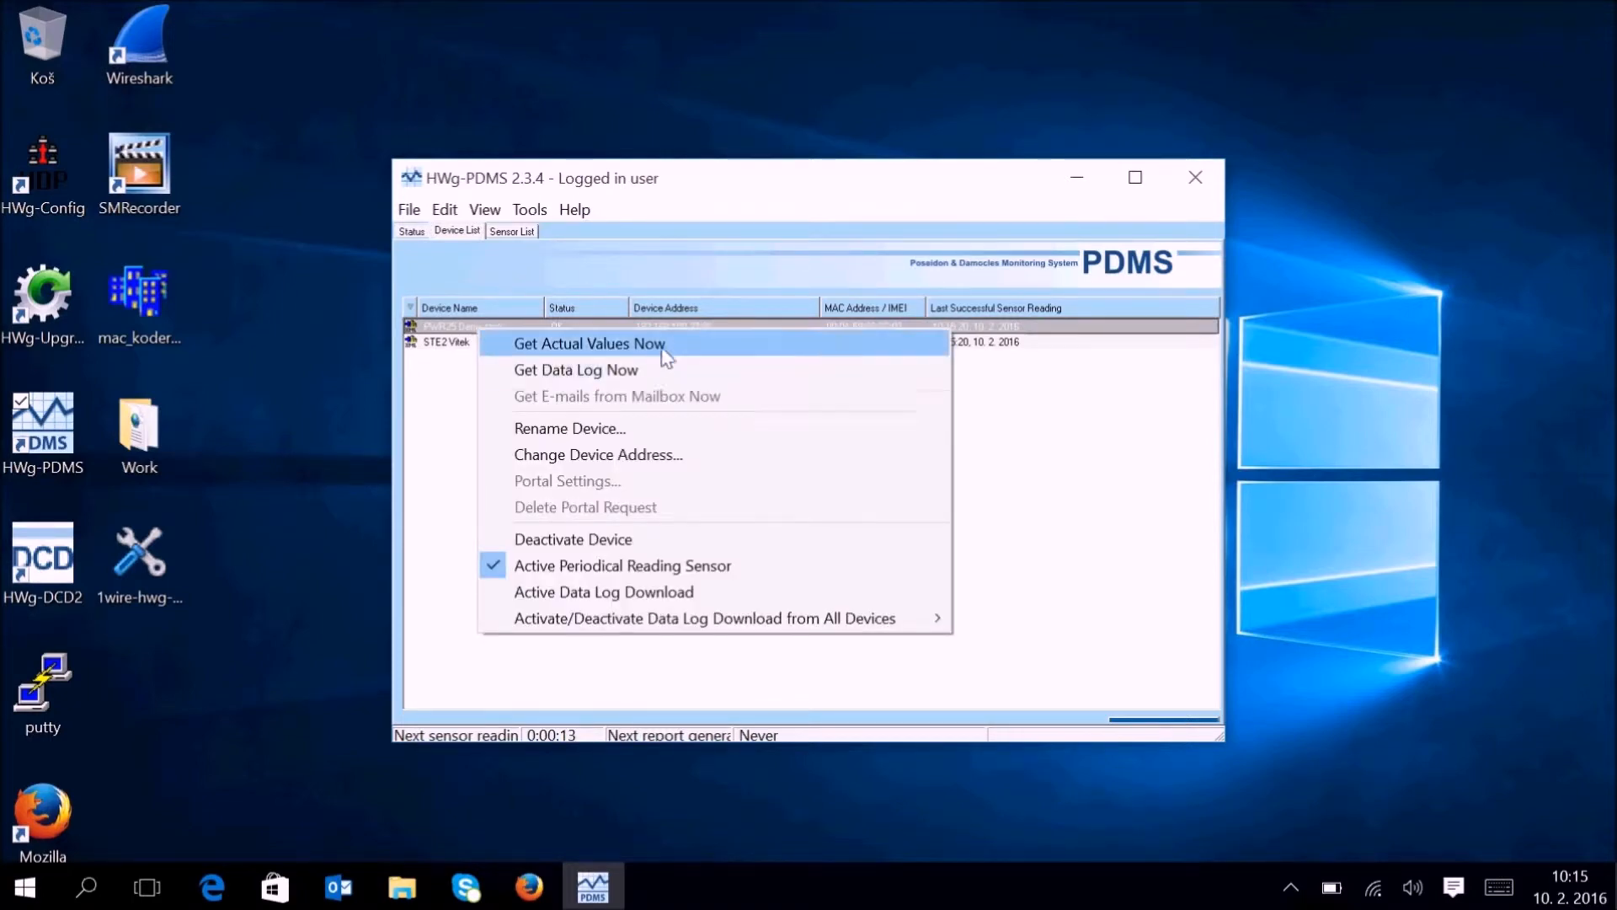
pyautogui.moveTo(689, 355)
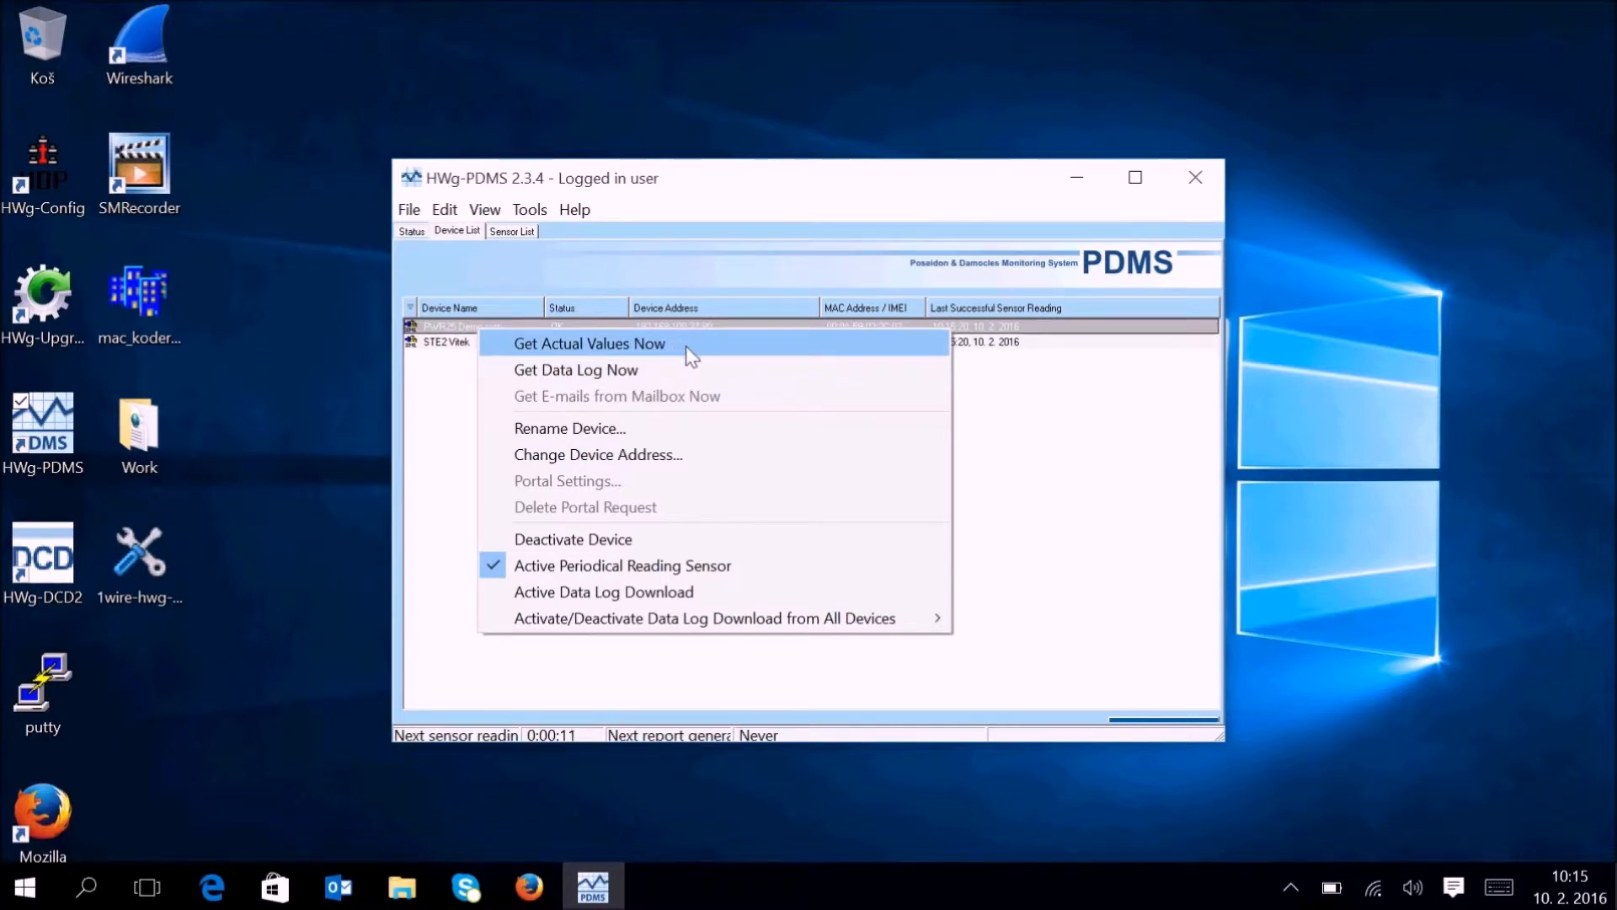
pyautogui.moveTo(678, 374)
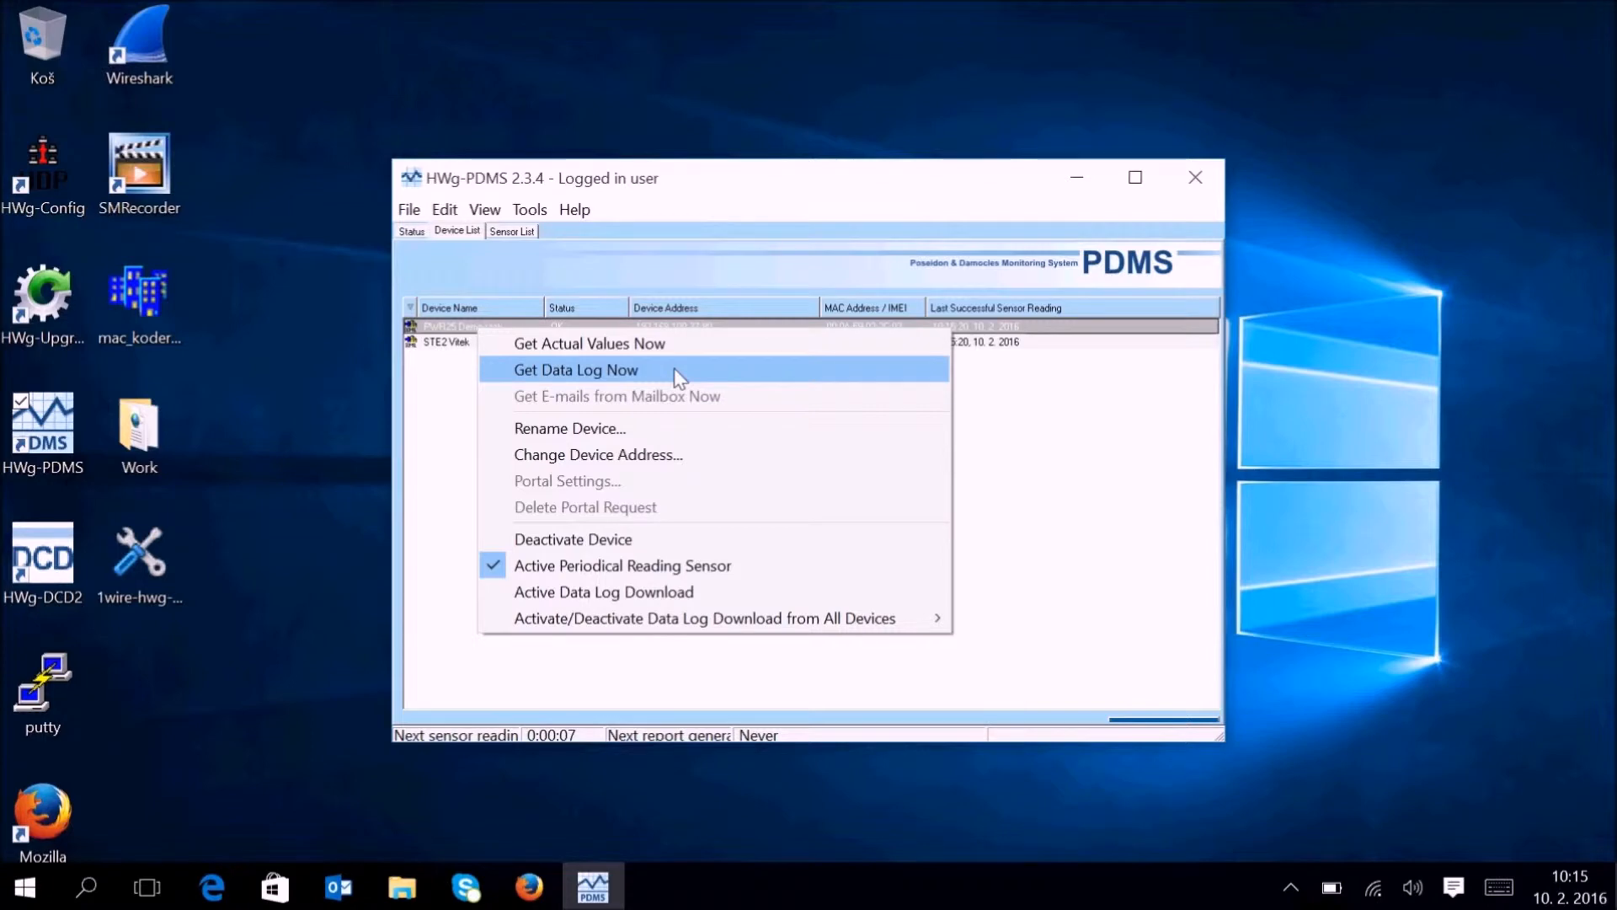
pyautogui.click(575, 369)
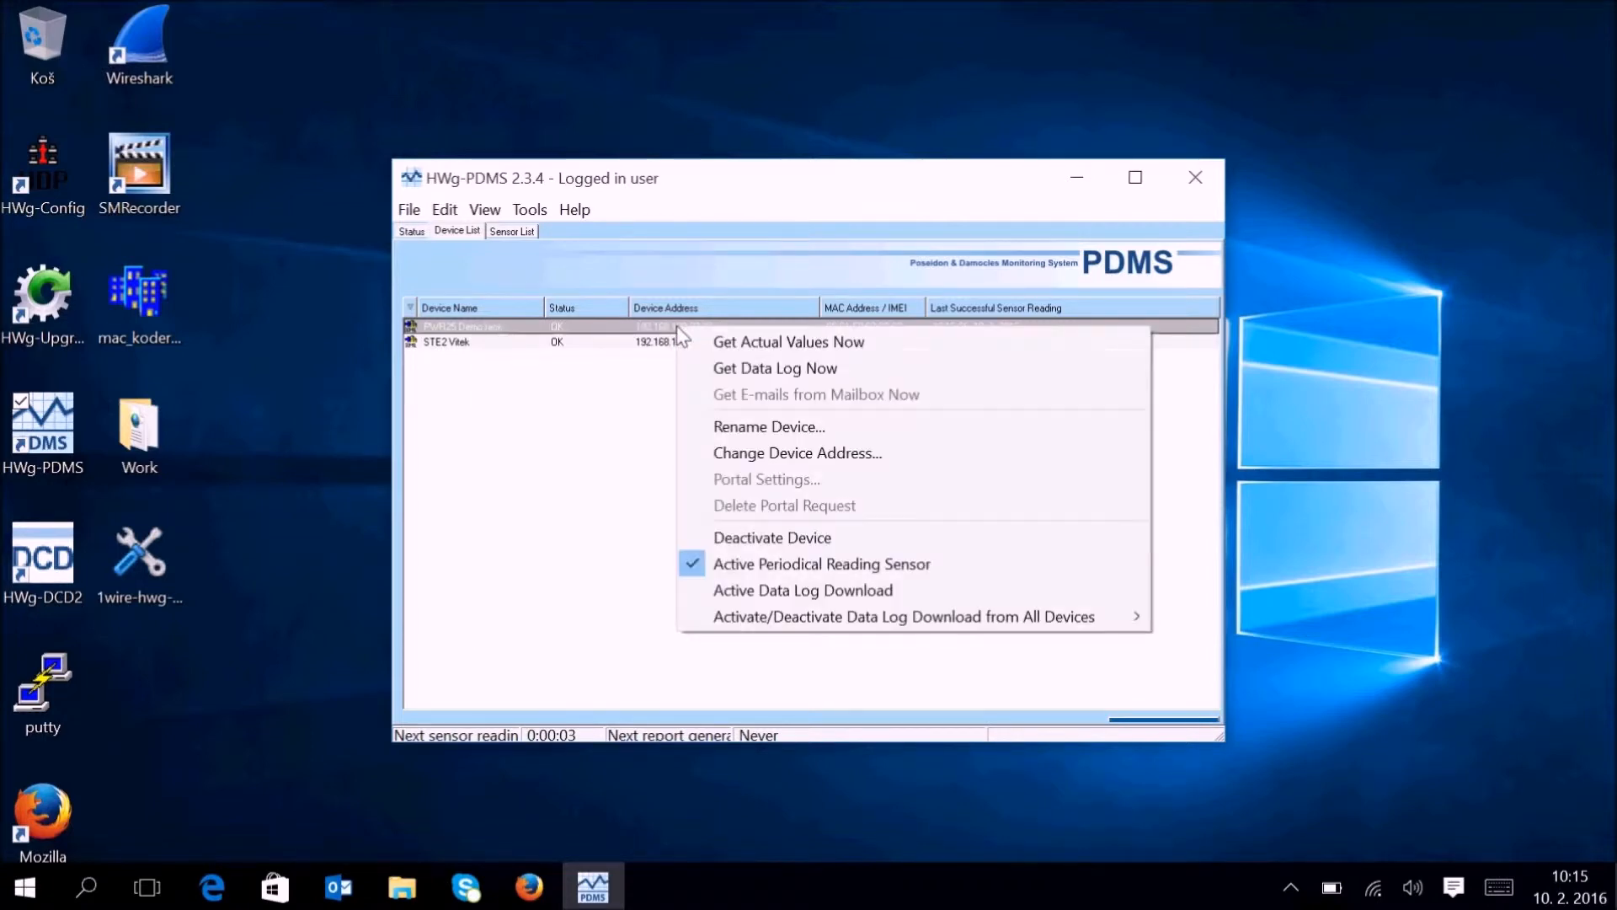
pyautogui.moveTo(902, 433)
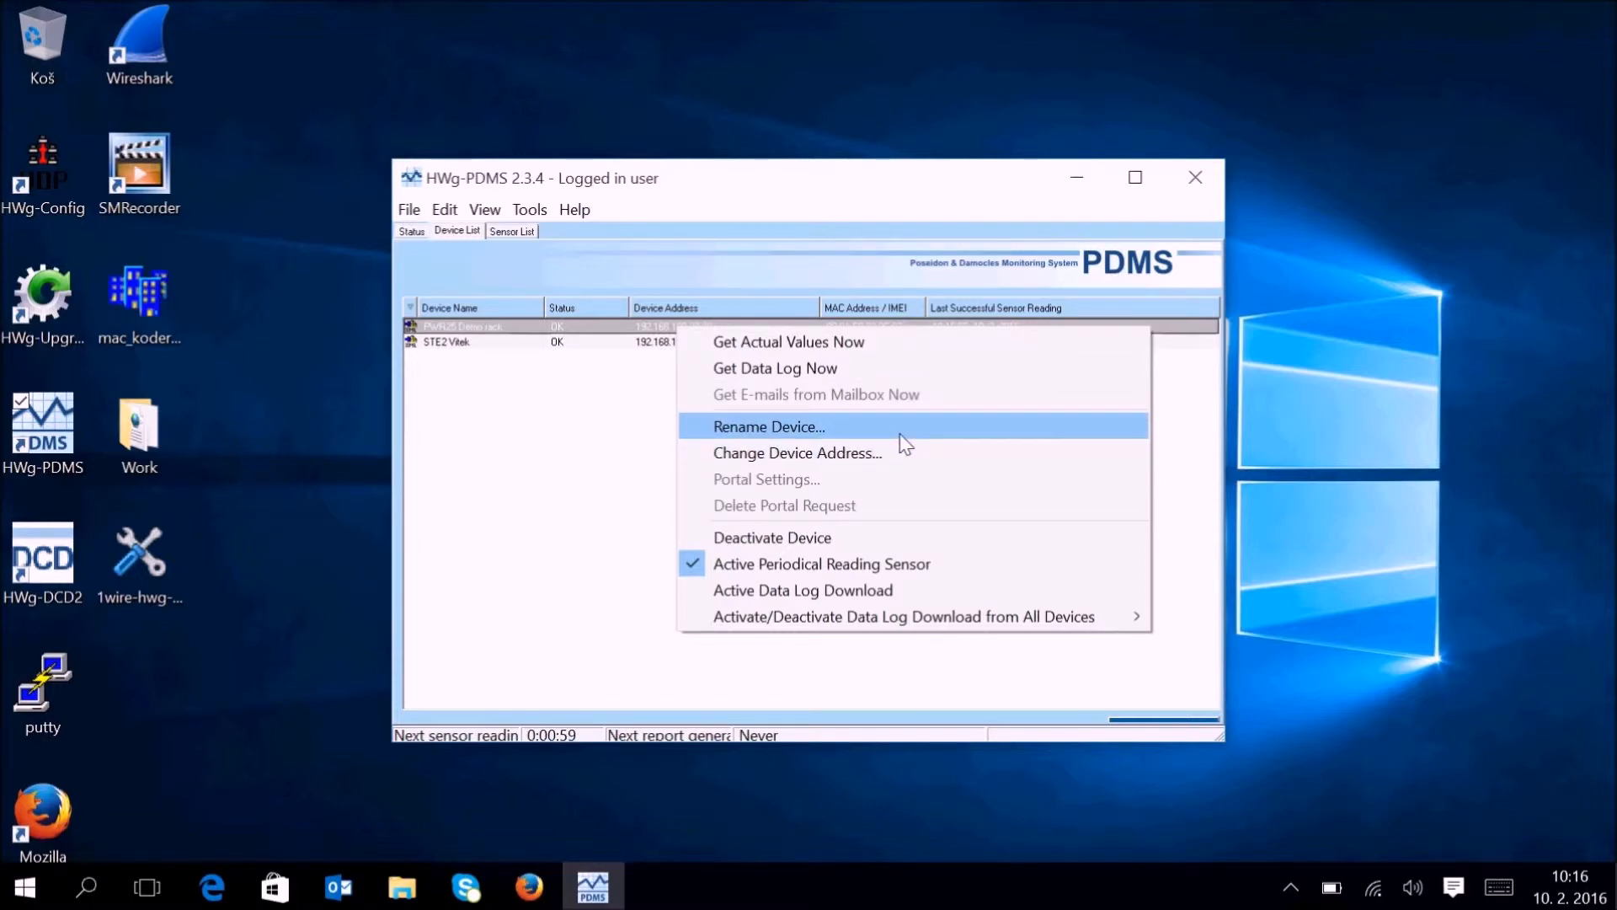
pyautogui.moveTo(897, 454)
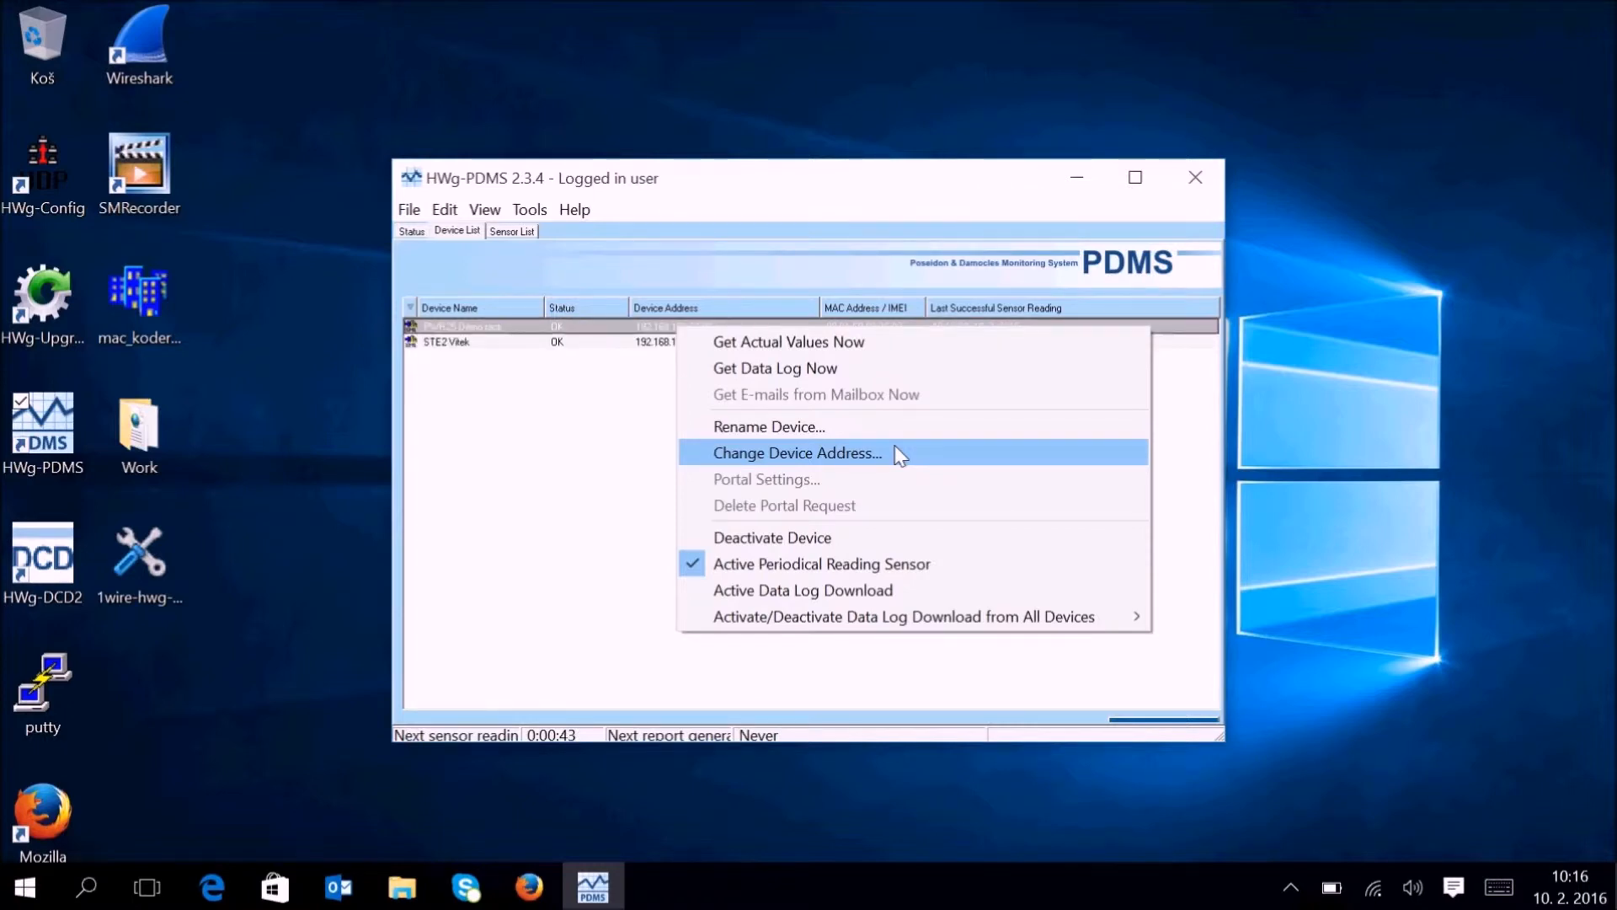
pyautogui.click(796, 453)
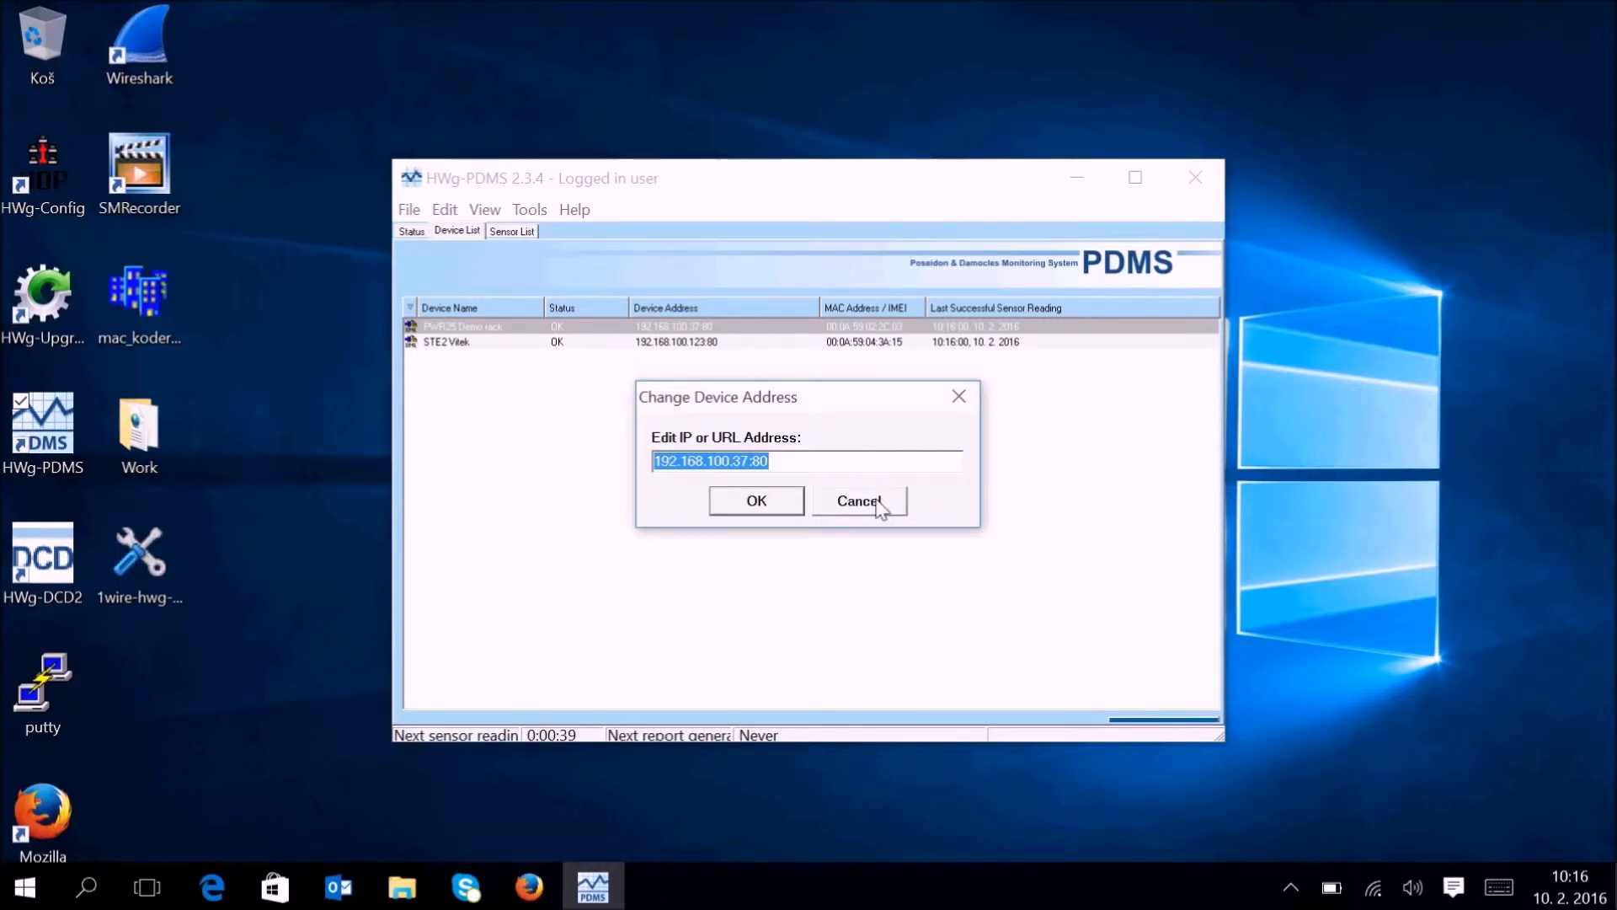
# Cancel the address dialog, keeping 192.168.100.37:80.
pyautogui.click(859, 500)
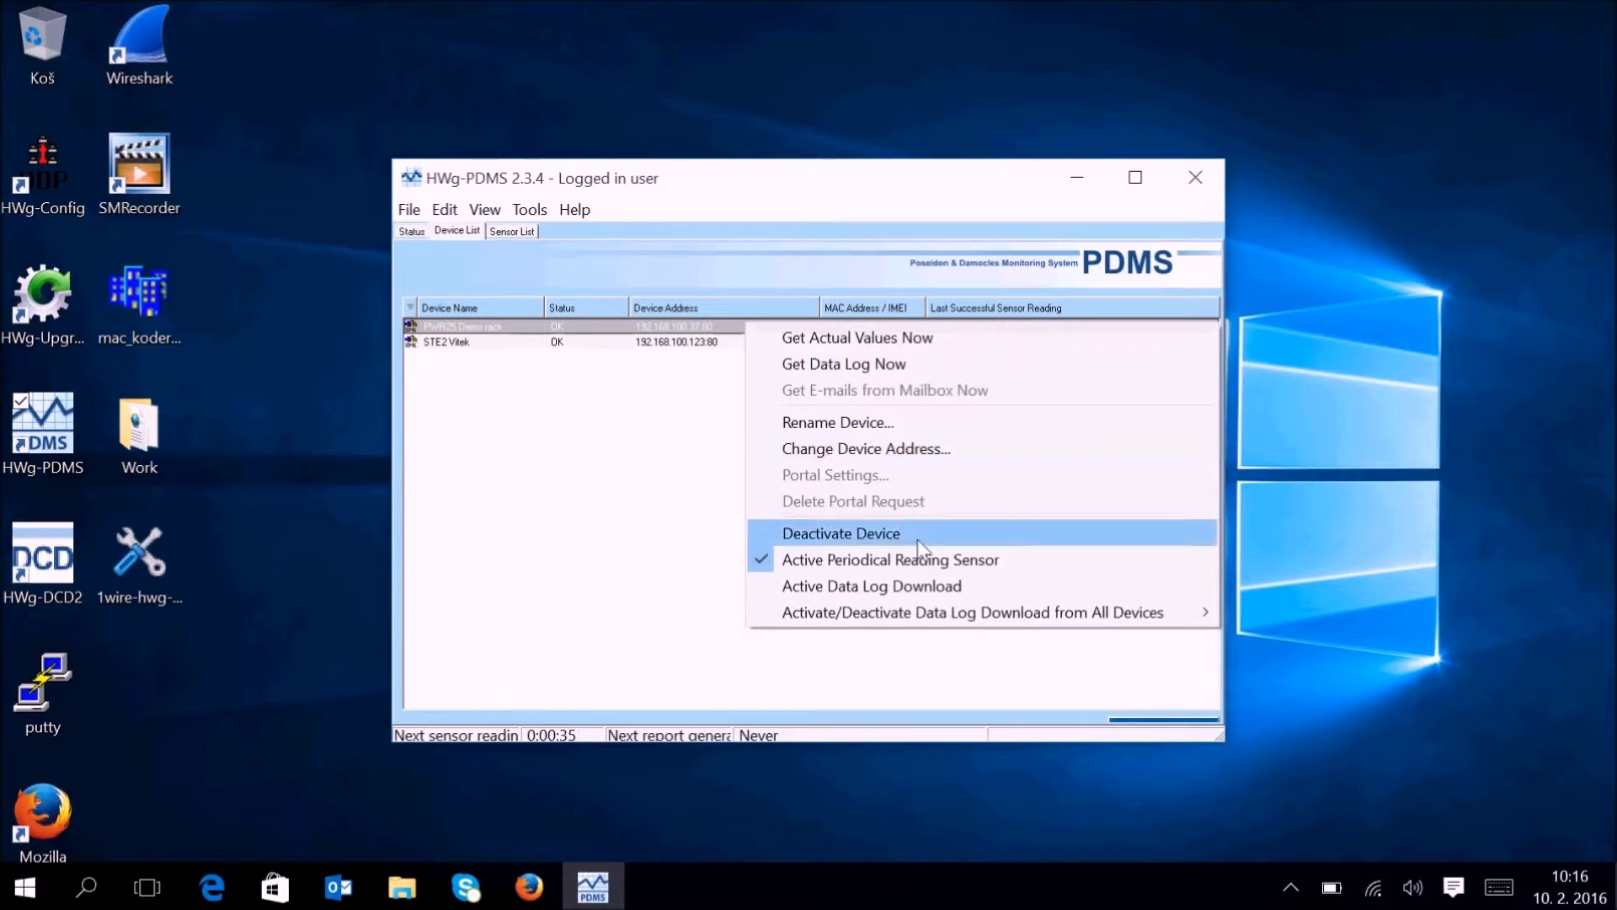
pyautogui.moveTo(986, 543)
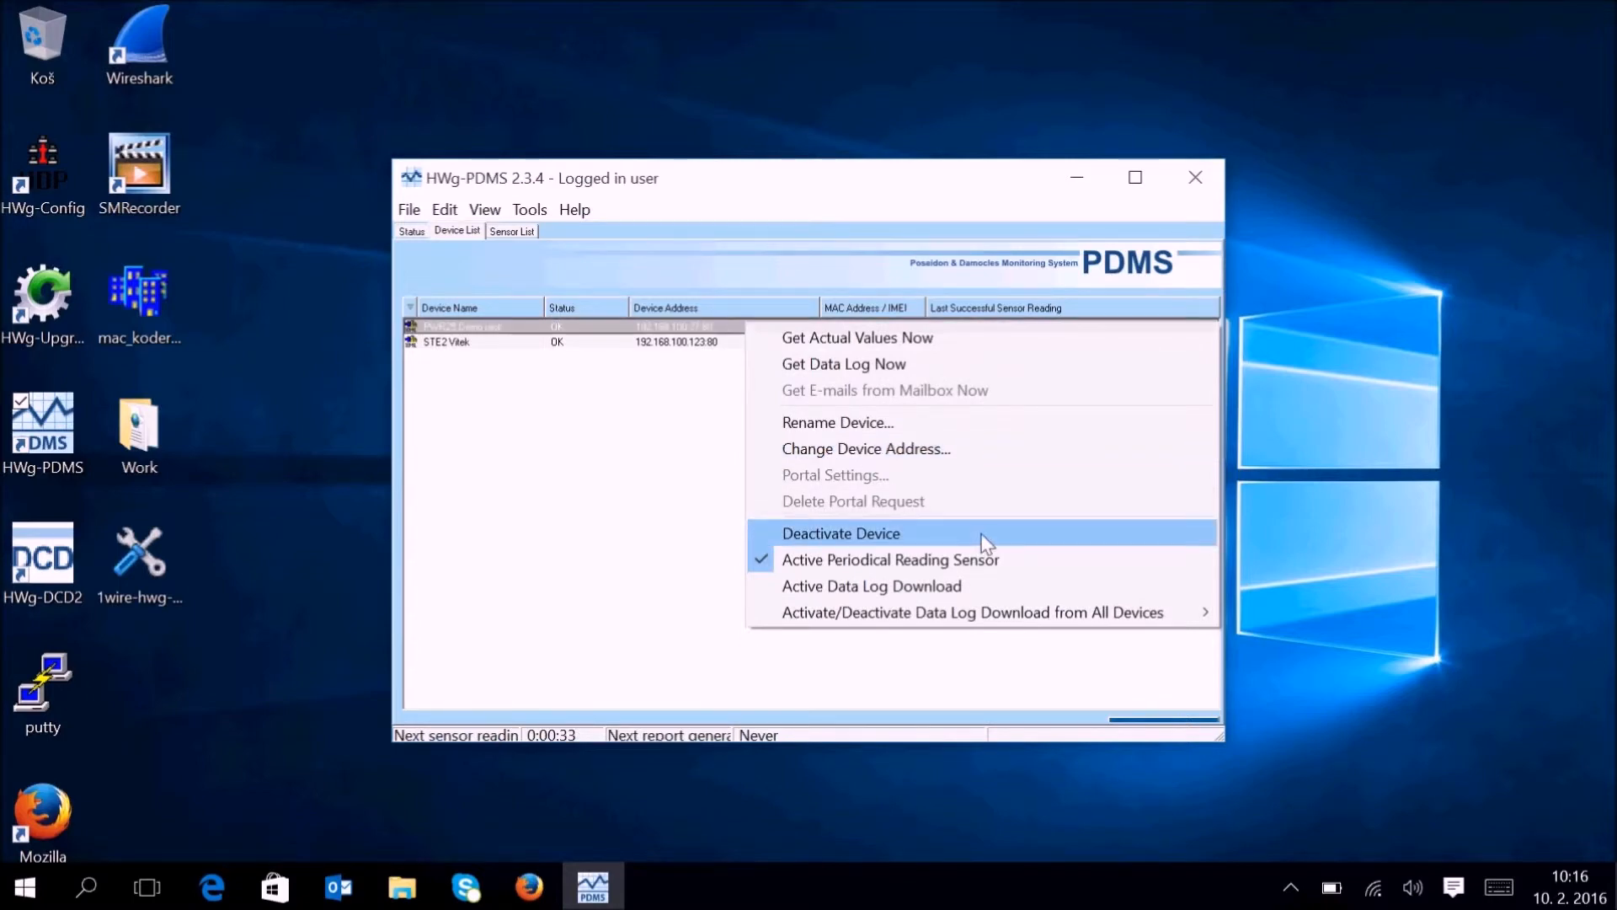
pyautogui.moveTo(983, 593)
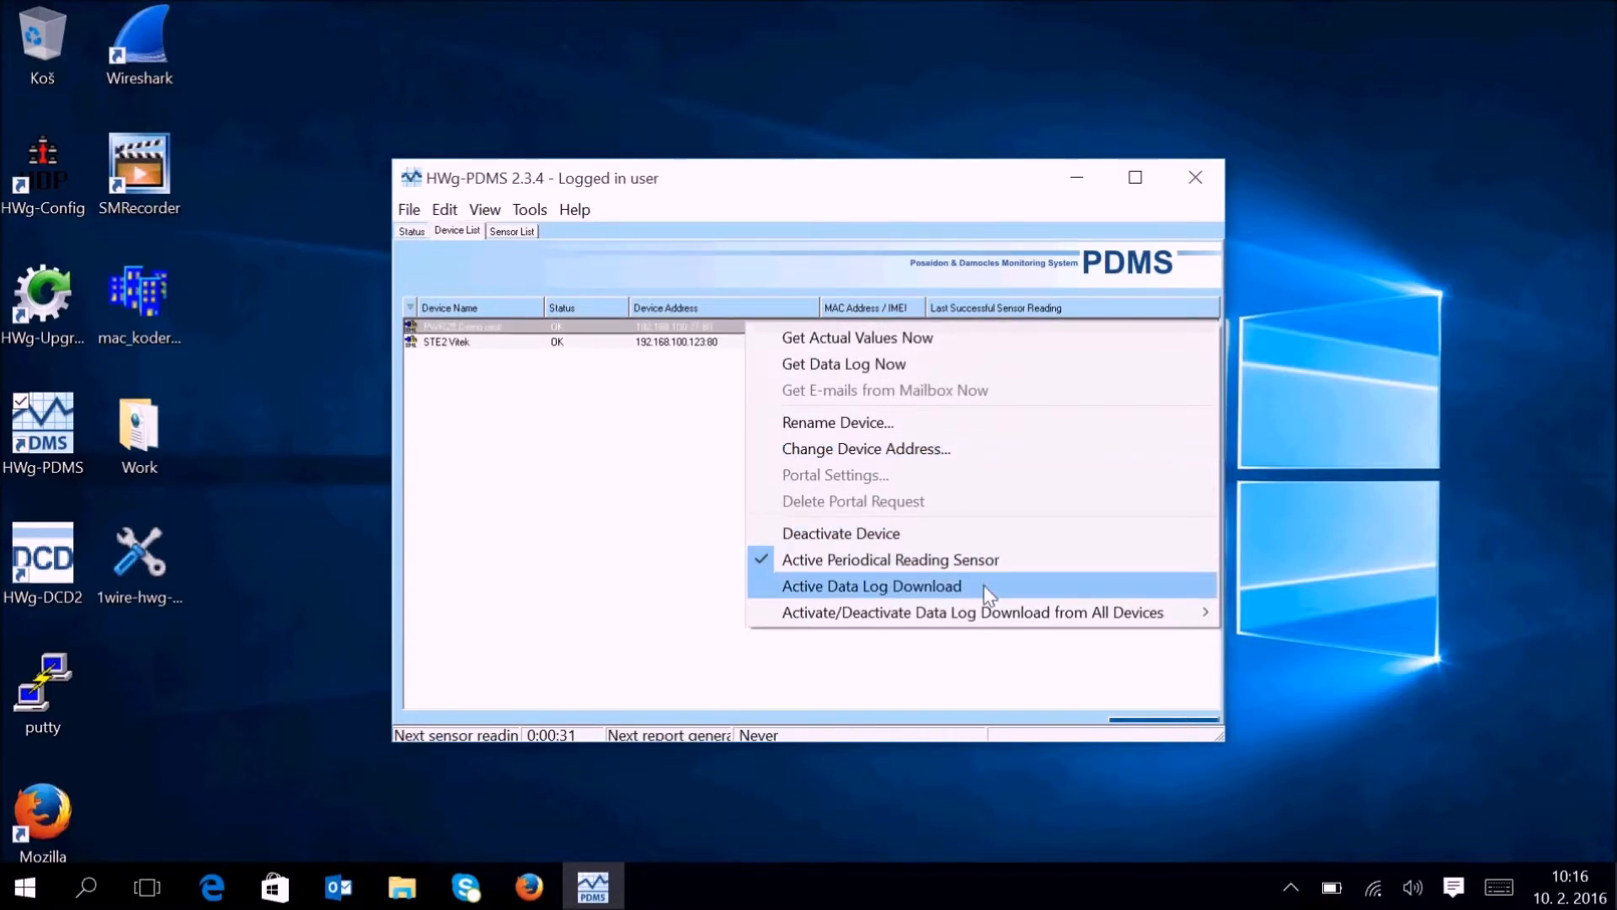
pyautogui.moveTo(923, 598)
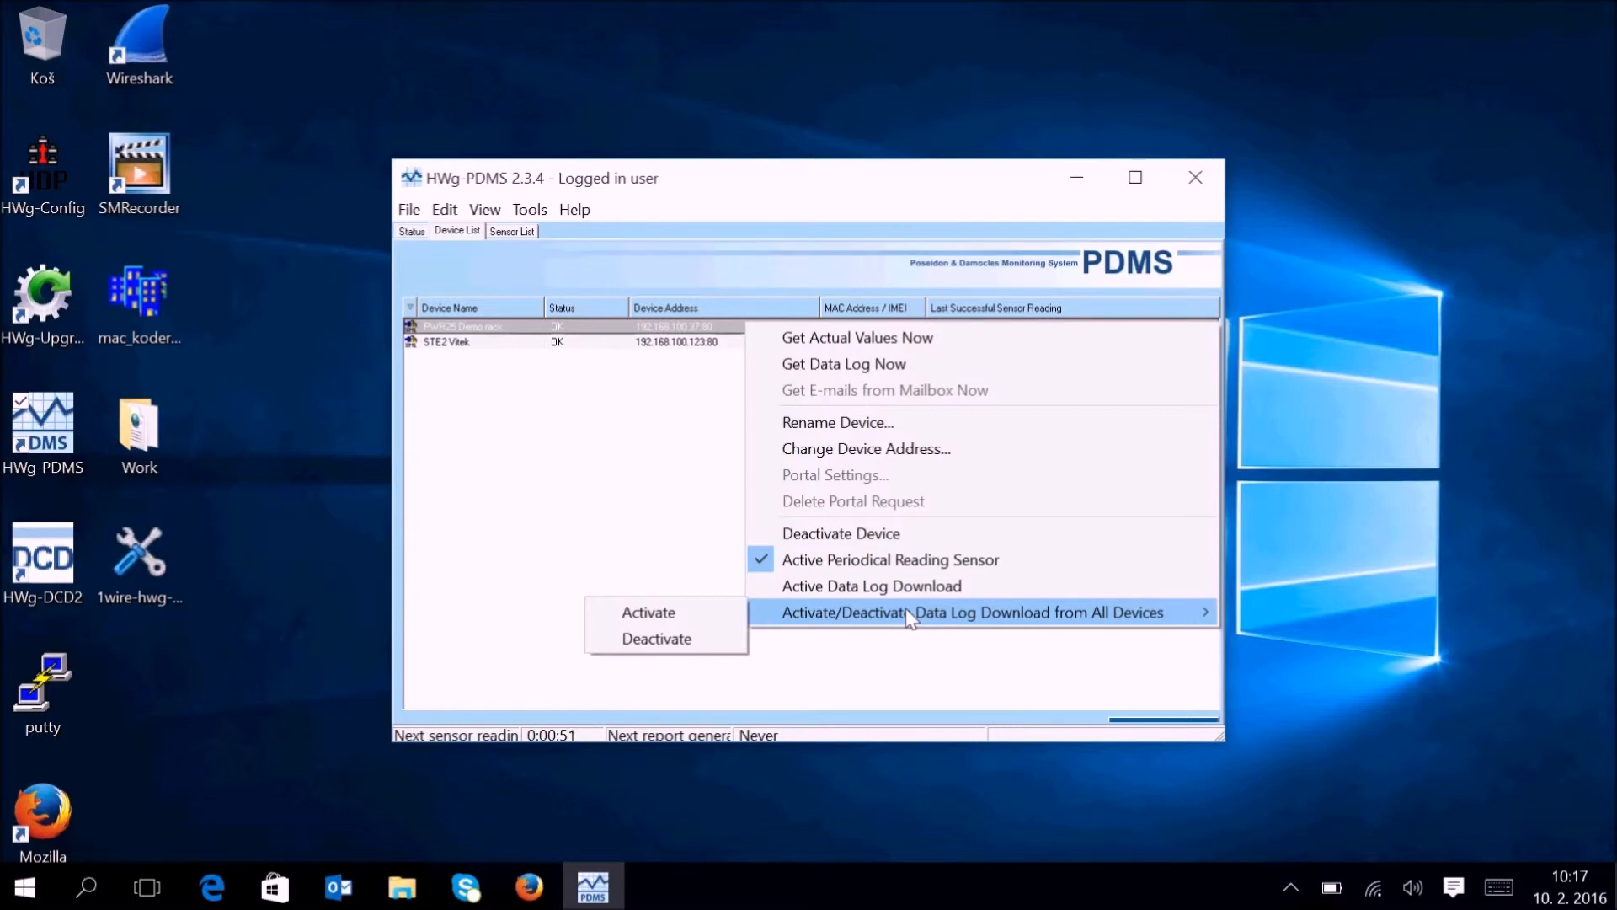
pyautogui.moveTo(905, 631)
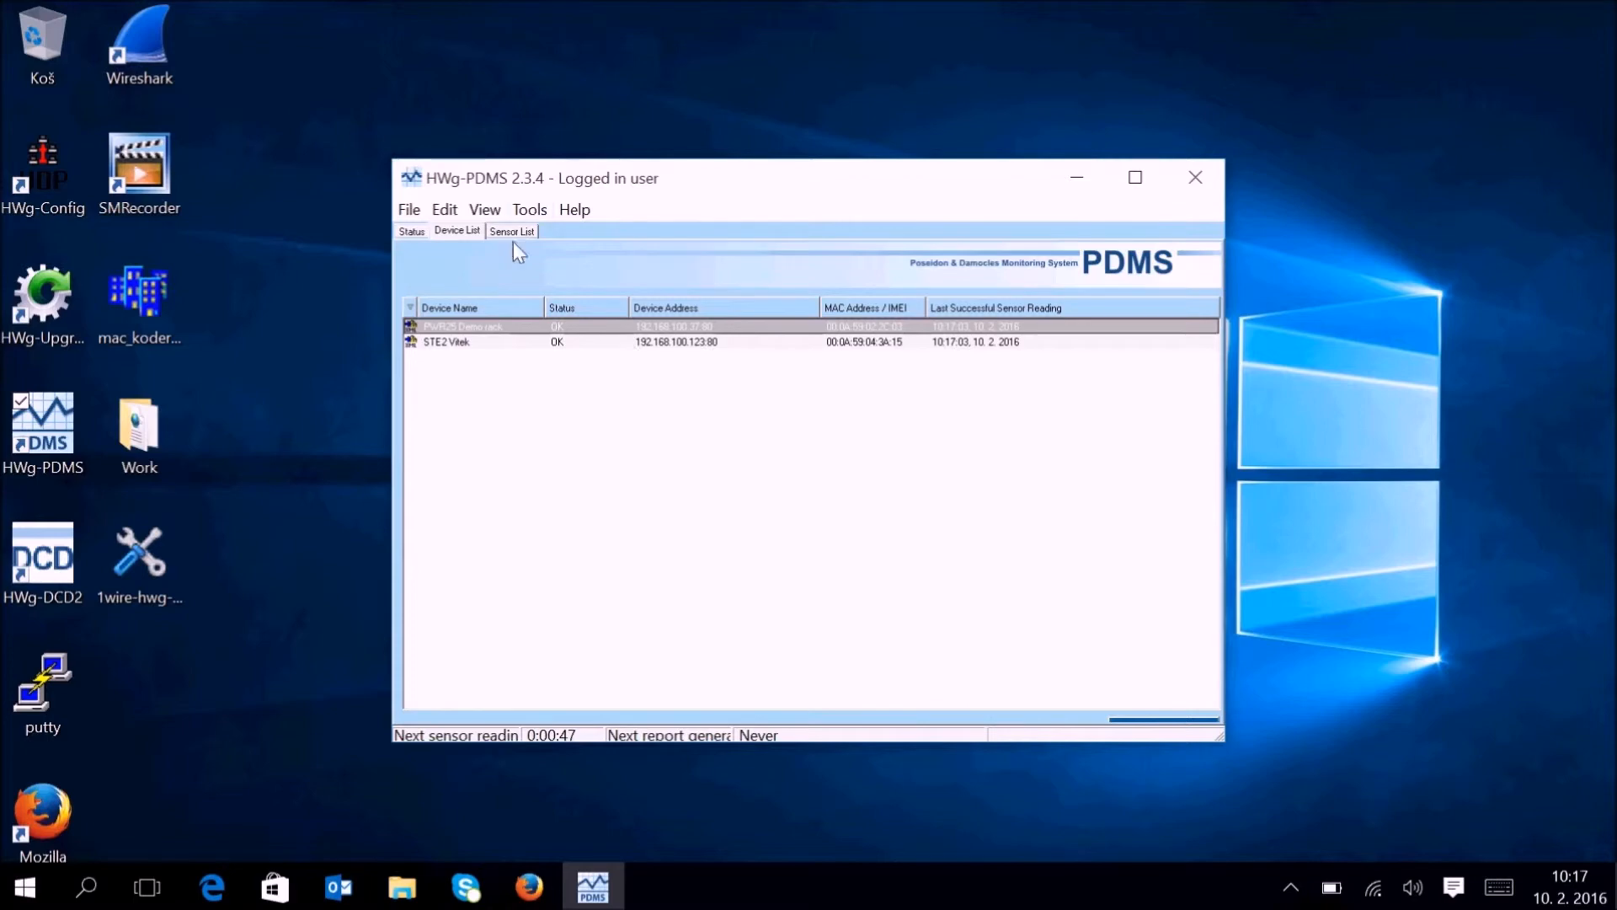
# In the Sensor List, start joining data into Sensor 6291, then decline the database warning.
pyautogui.click(511, 230)
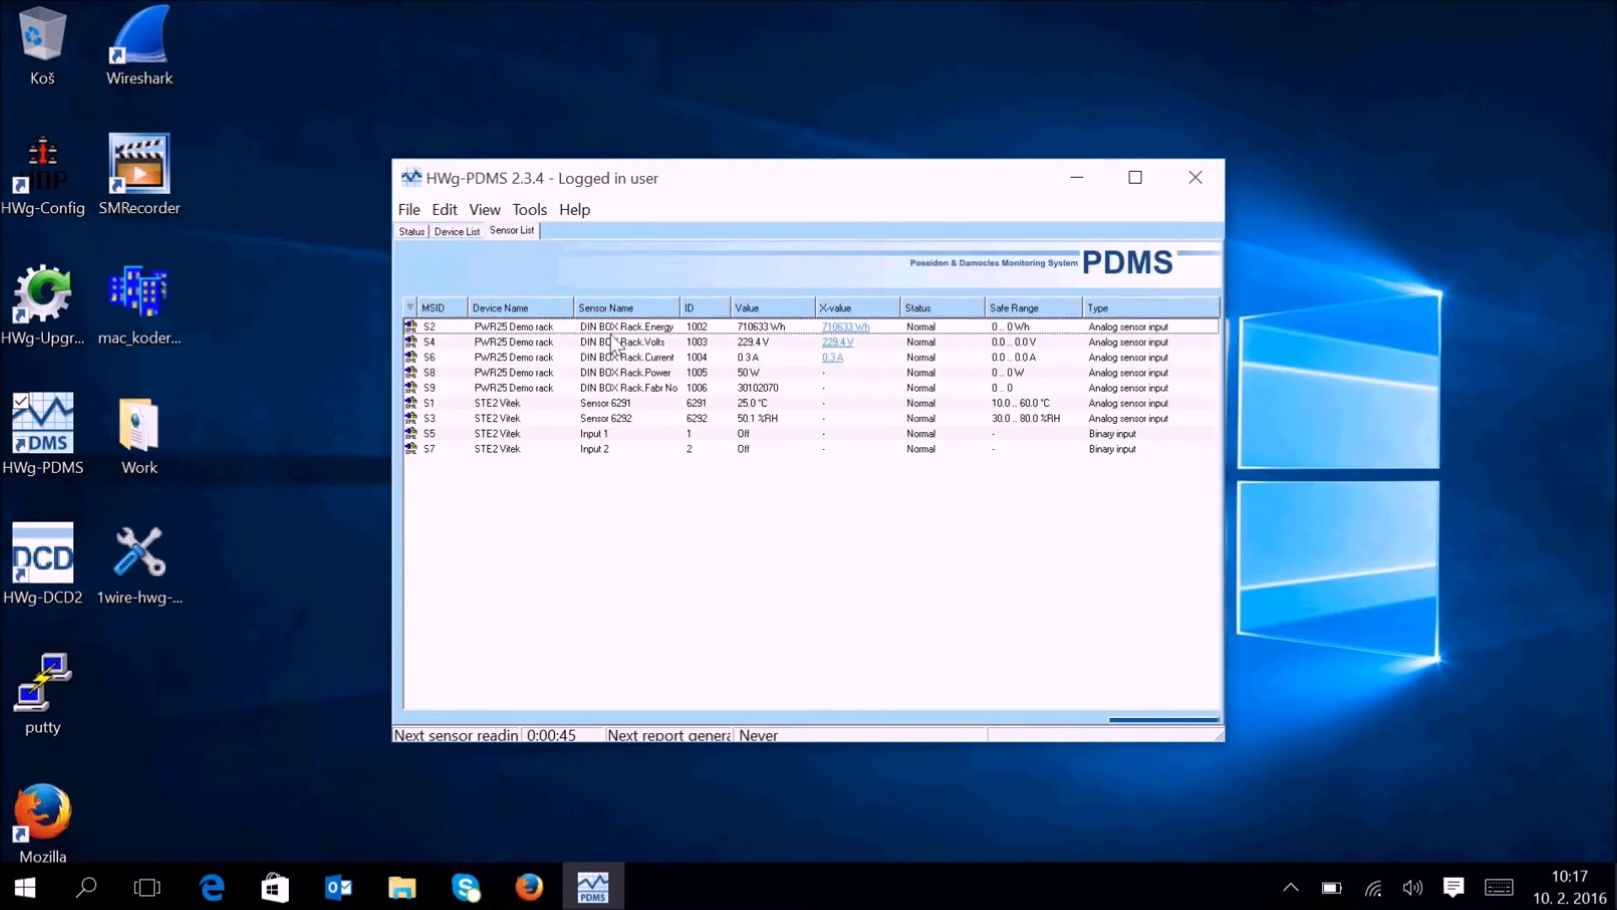
pyautogui.moveTo(629, 415)
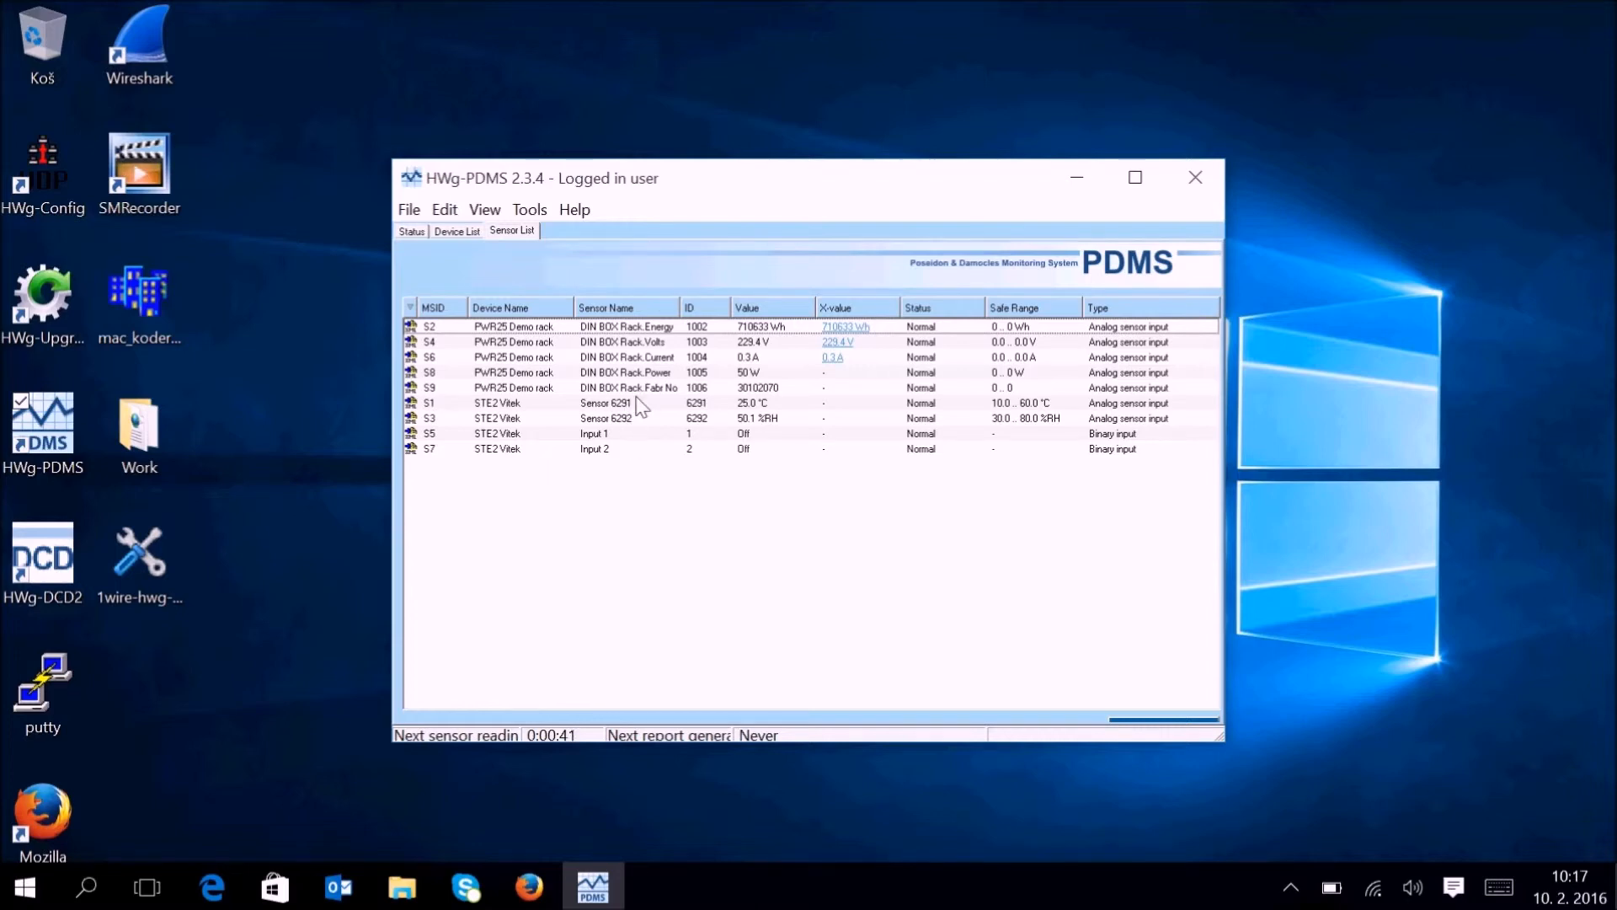
pyautogui.rightClick(606, 402)
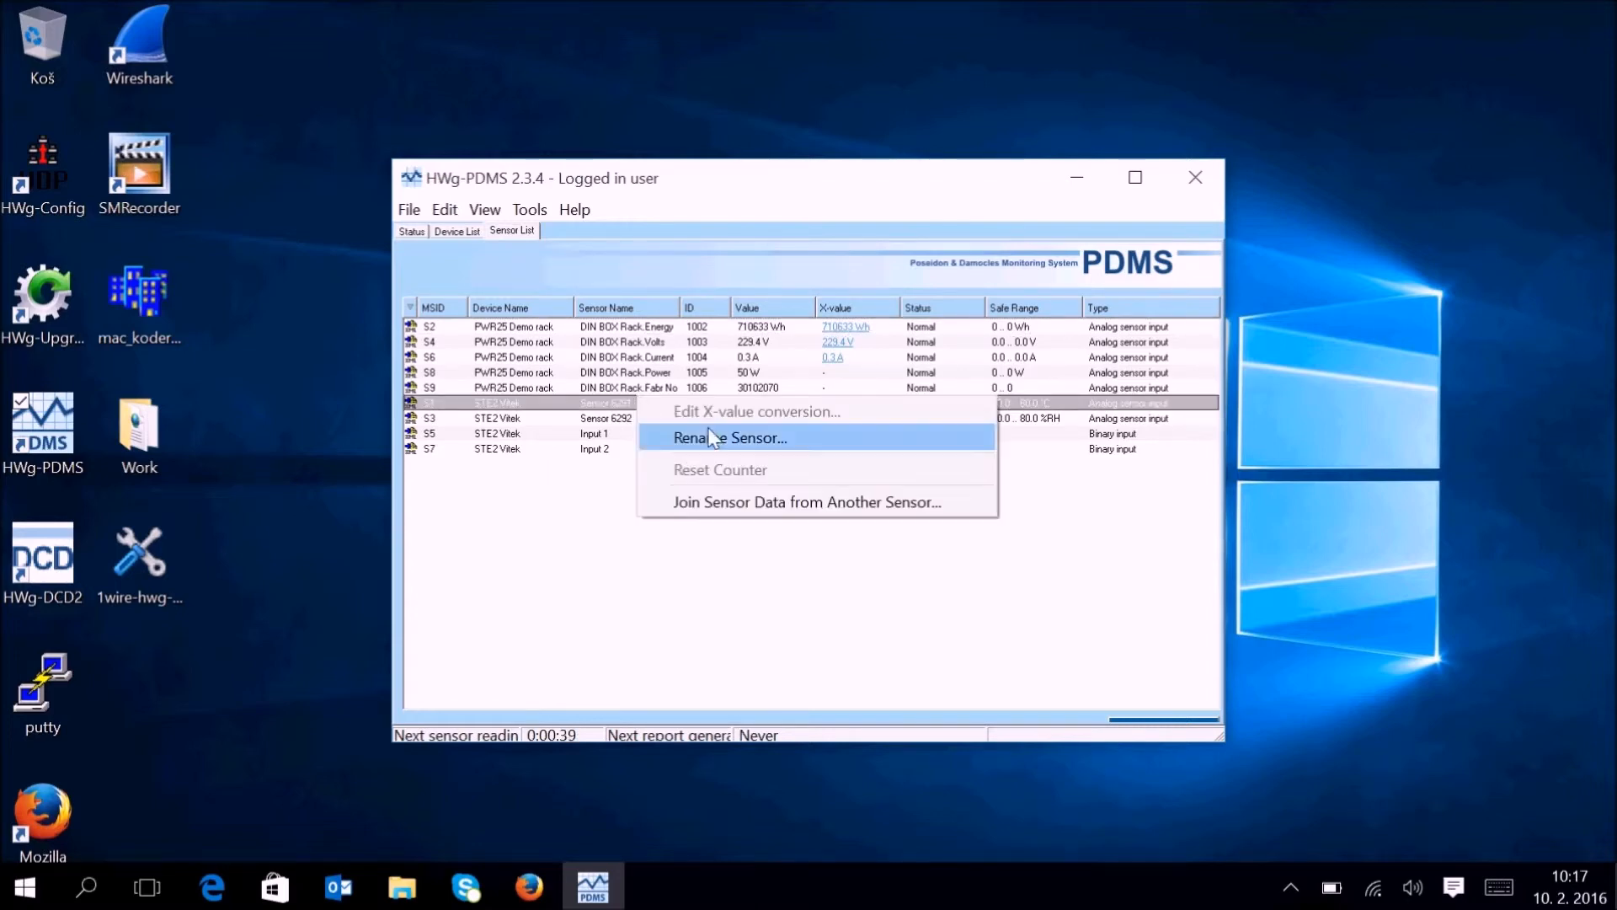
pyautogui.moveTo(817, 438)
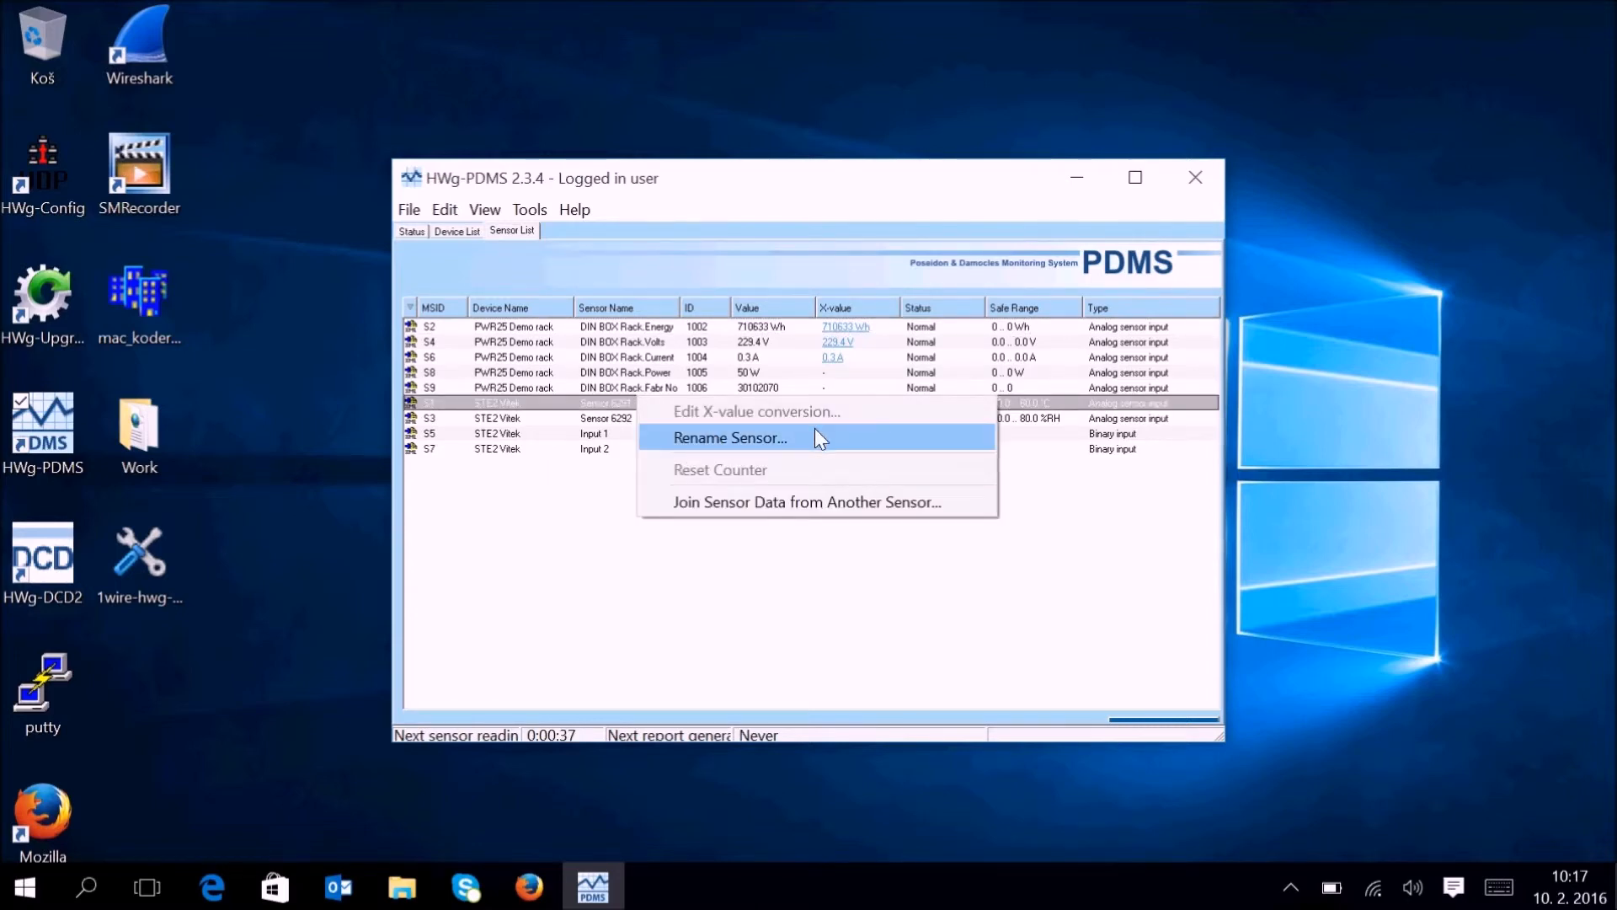
pyautogui.moveTo(805, 501)
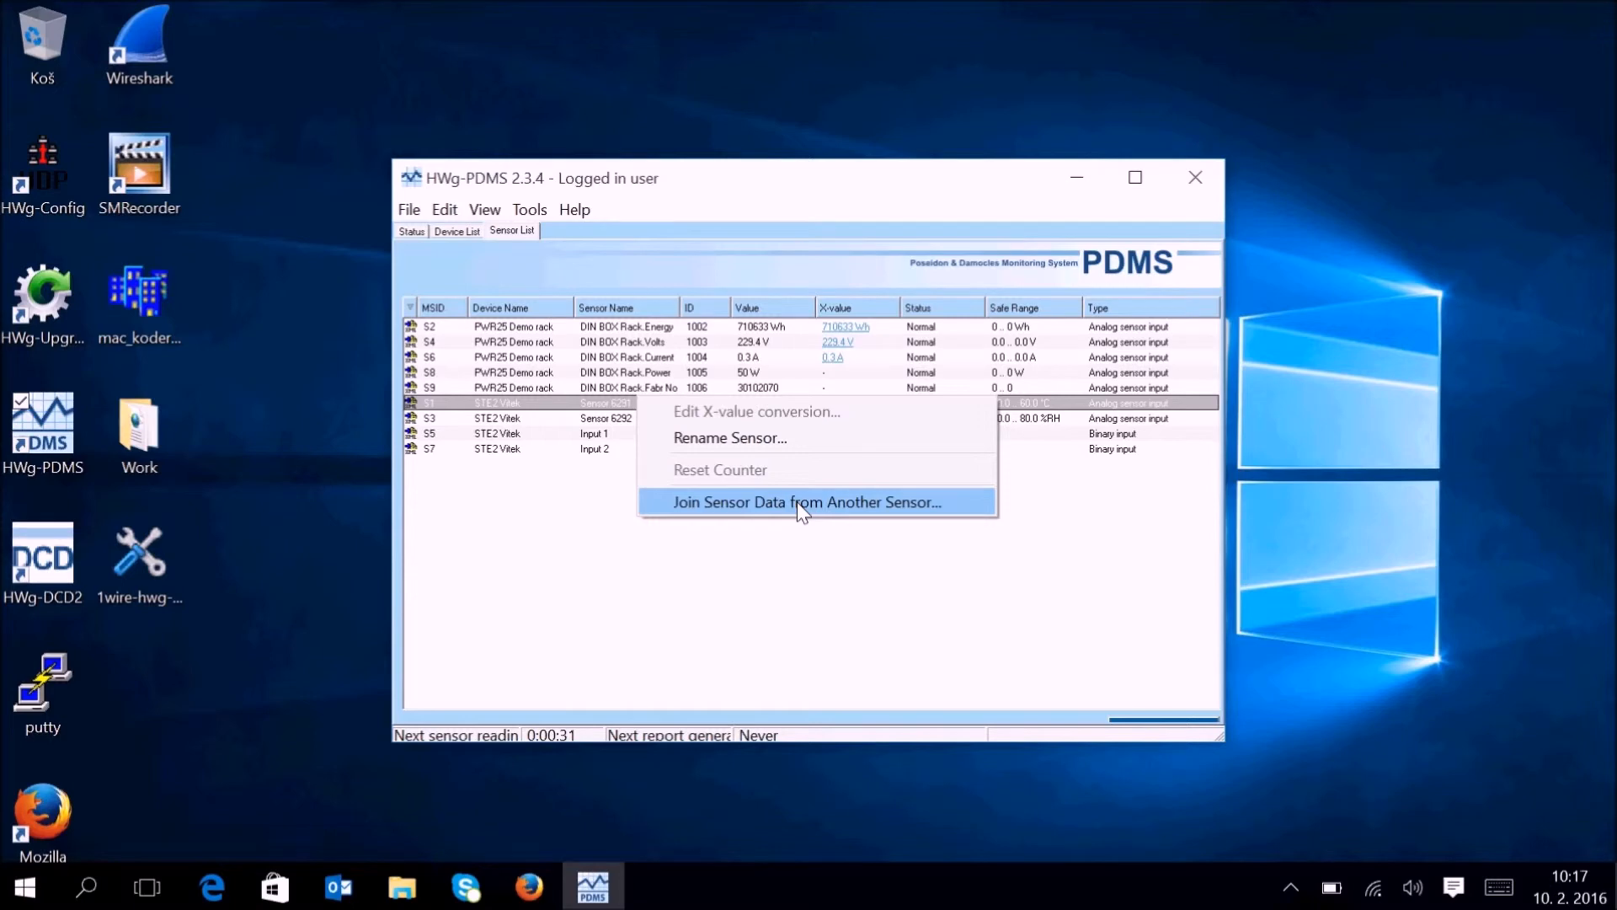
pyautogui.click(807, 501)
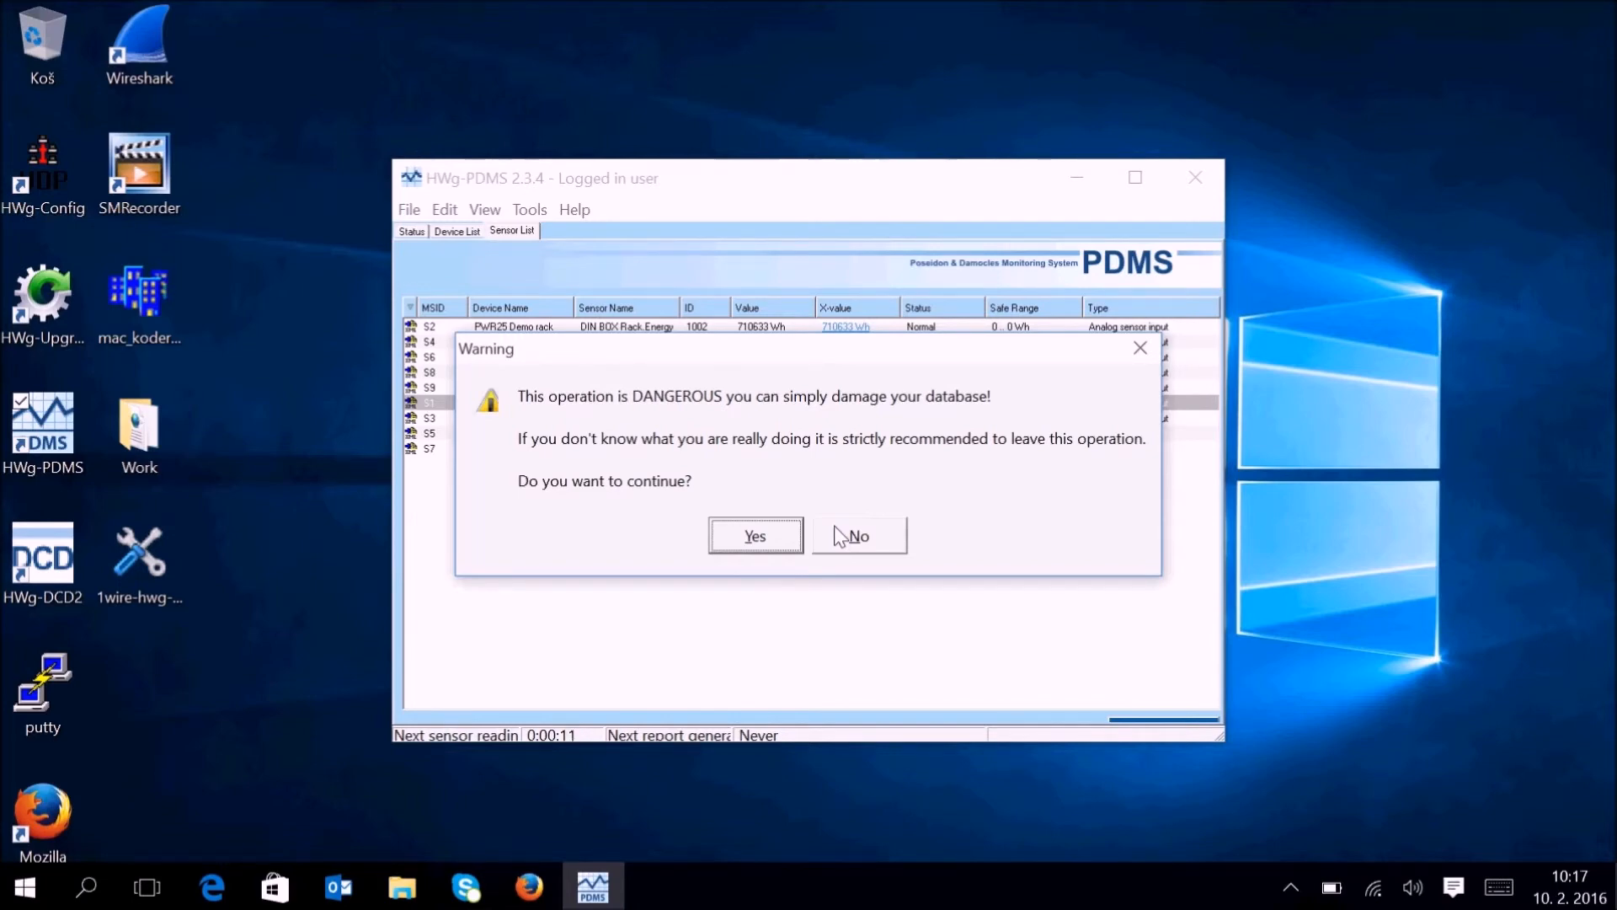
pyautogui.moveTo(761, 442)
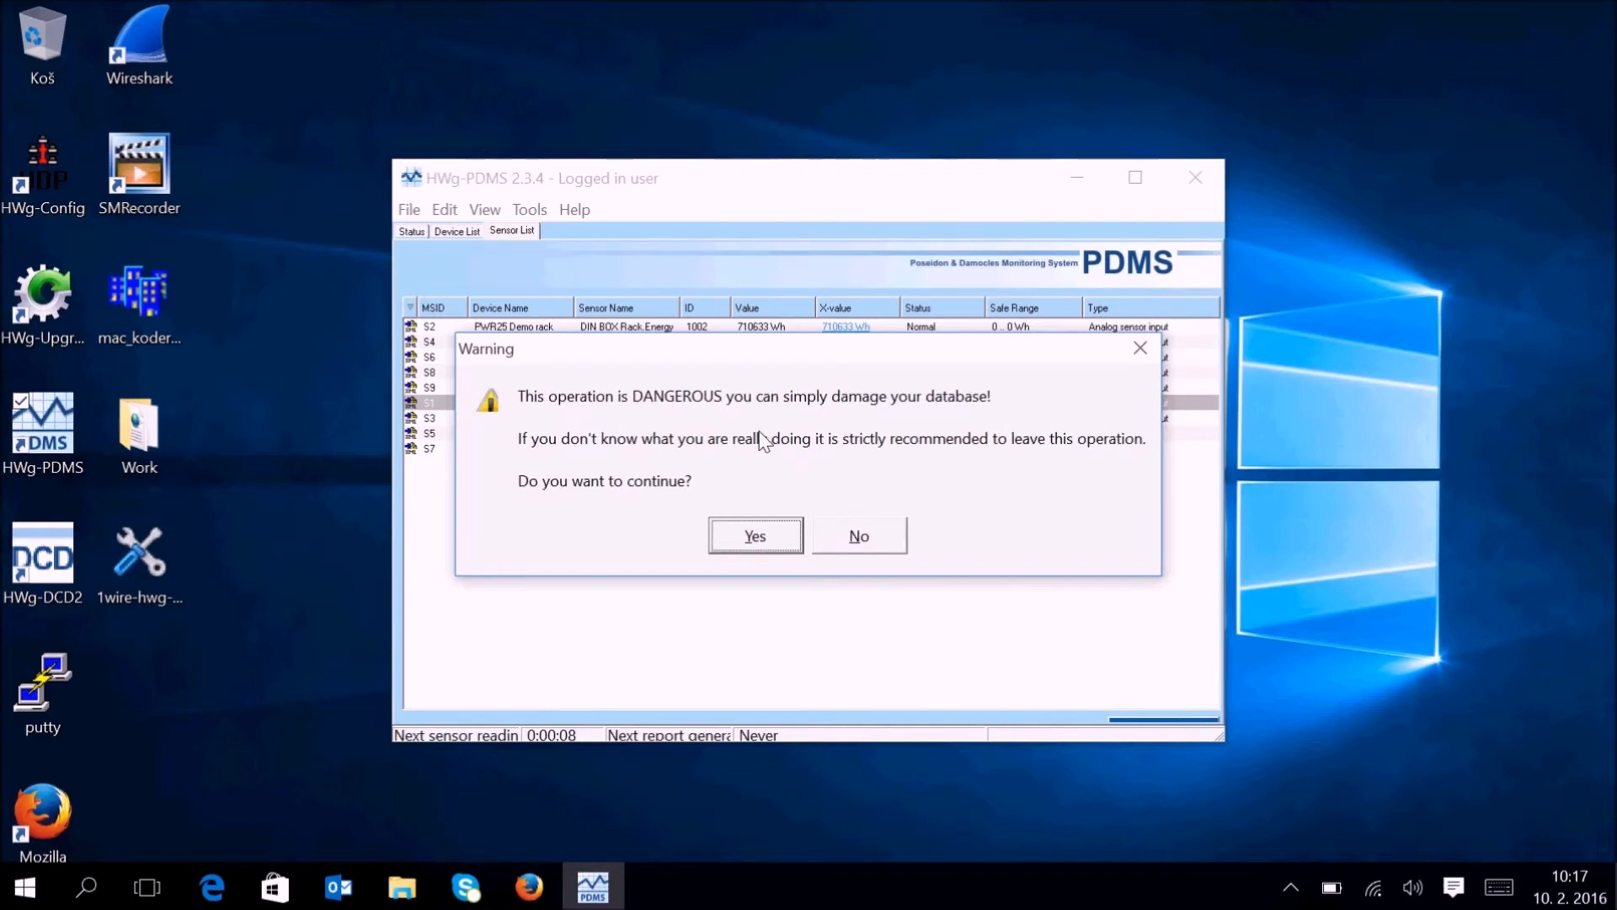
pyautogui.moveTo(776, 486)
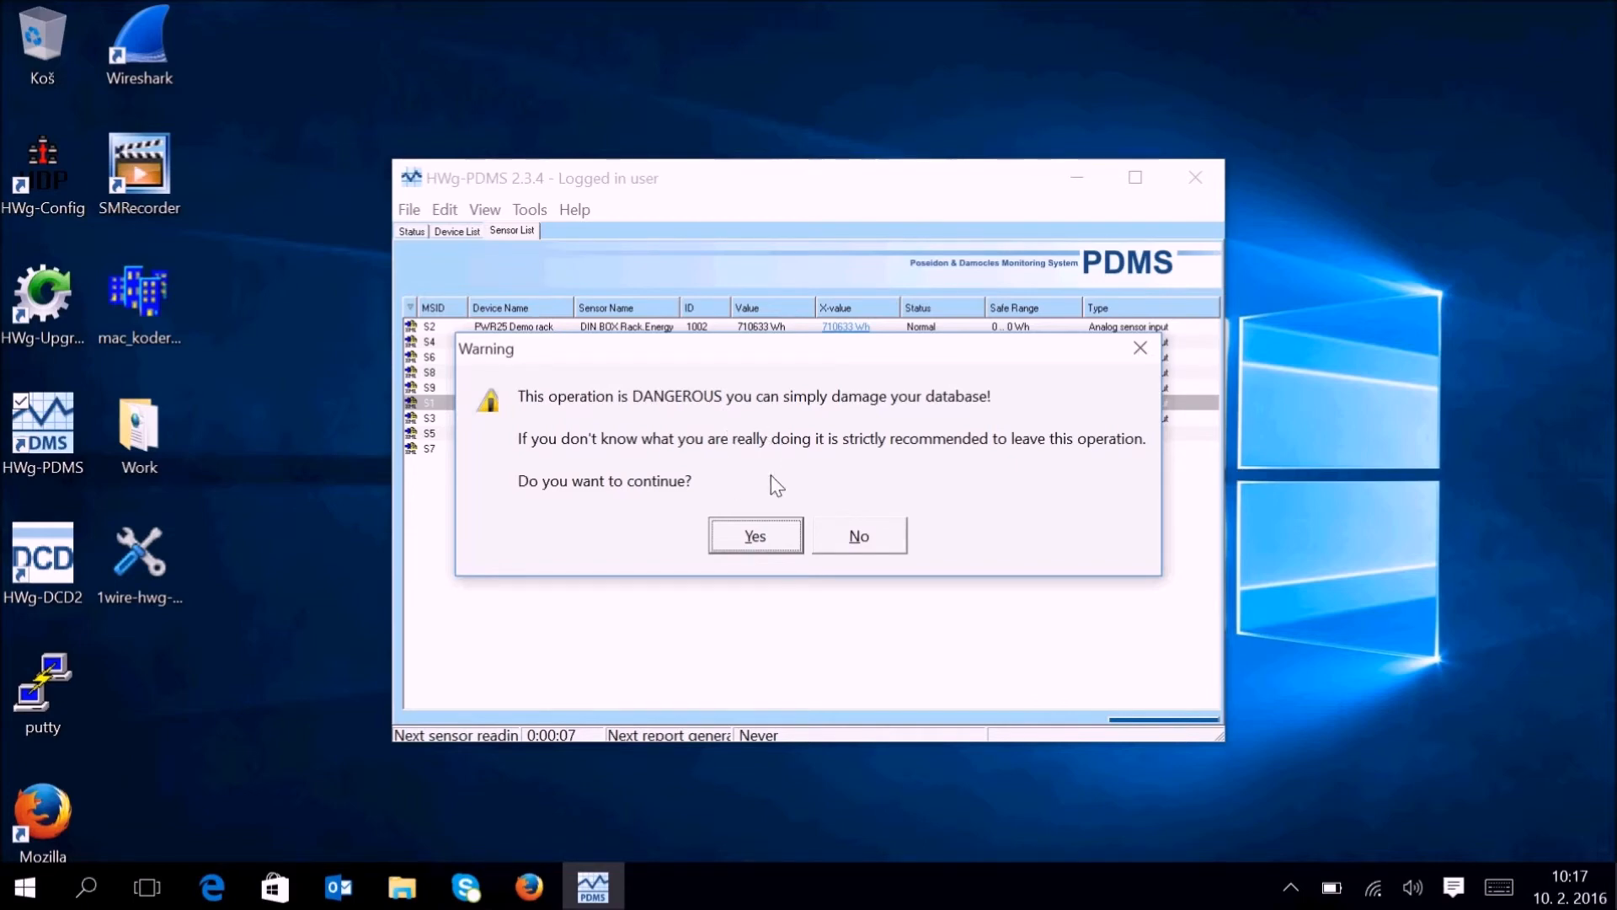
pyautogui.moveTo(844, 531)
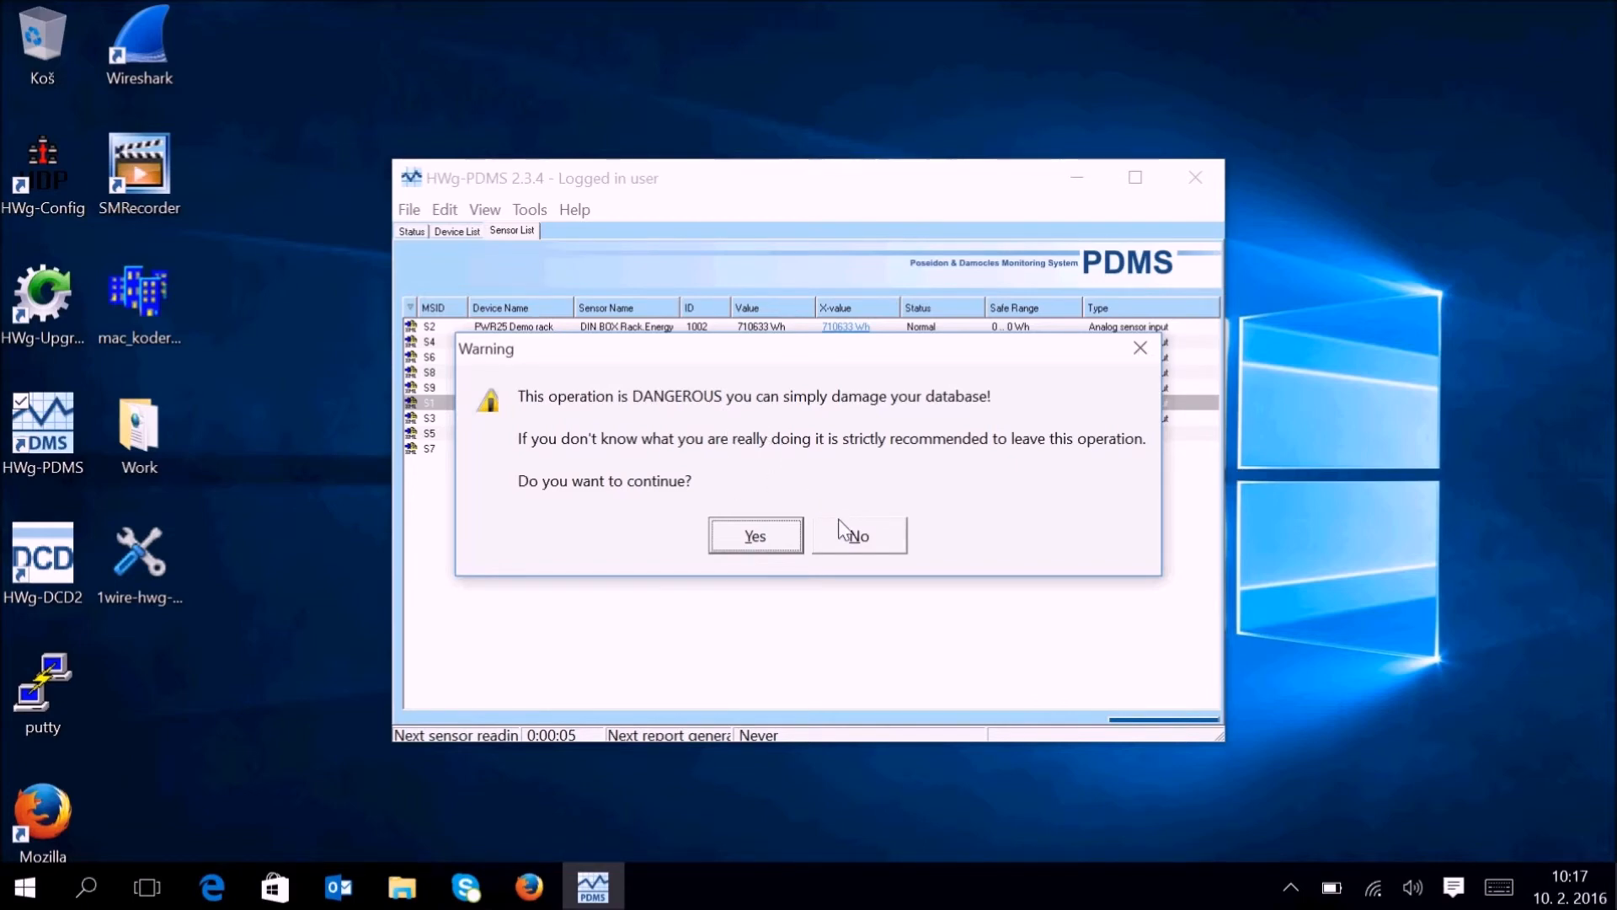
pyautogui.click(754, 536)
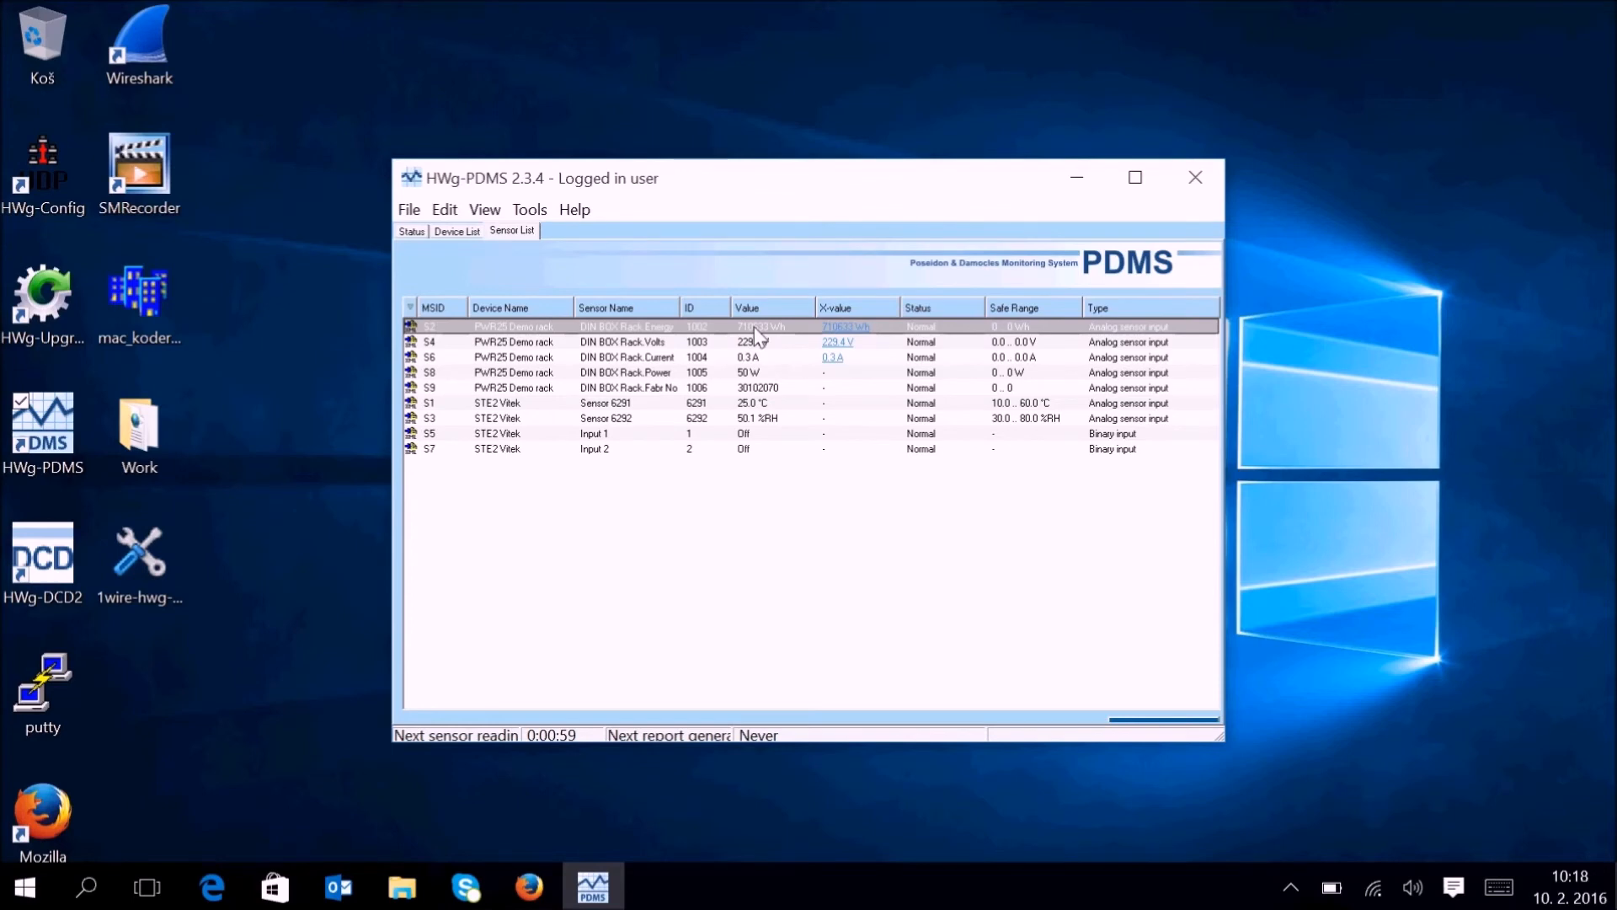
pyautogui.rightClick(753, 326)
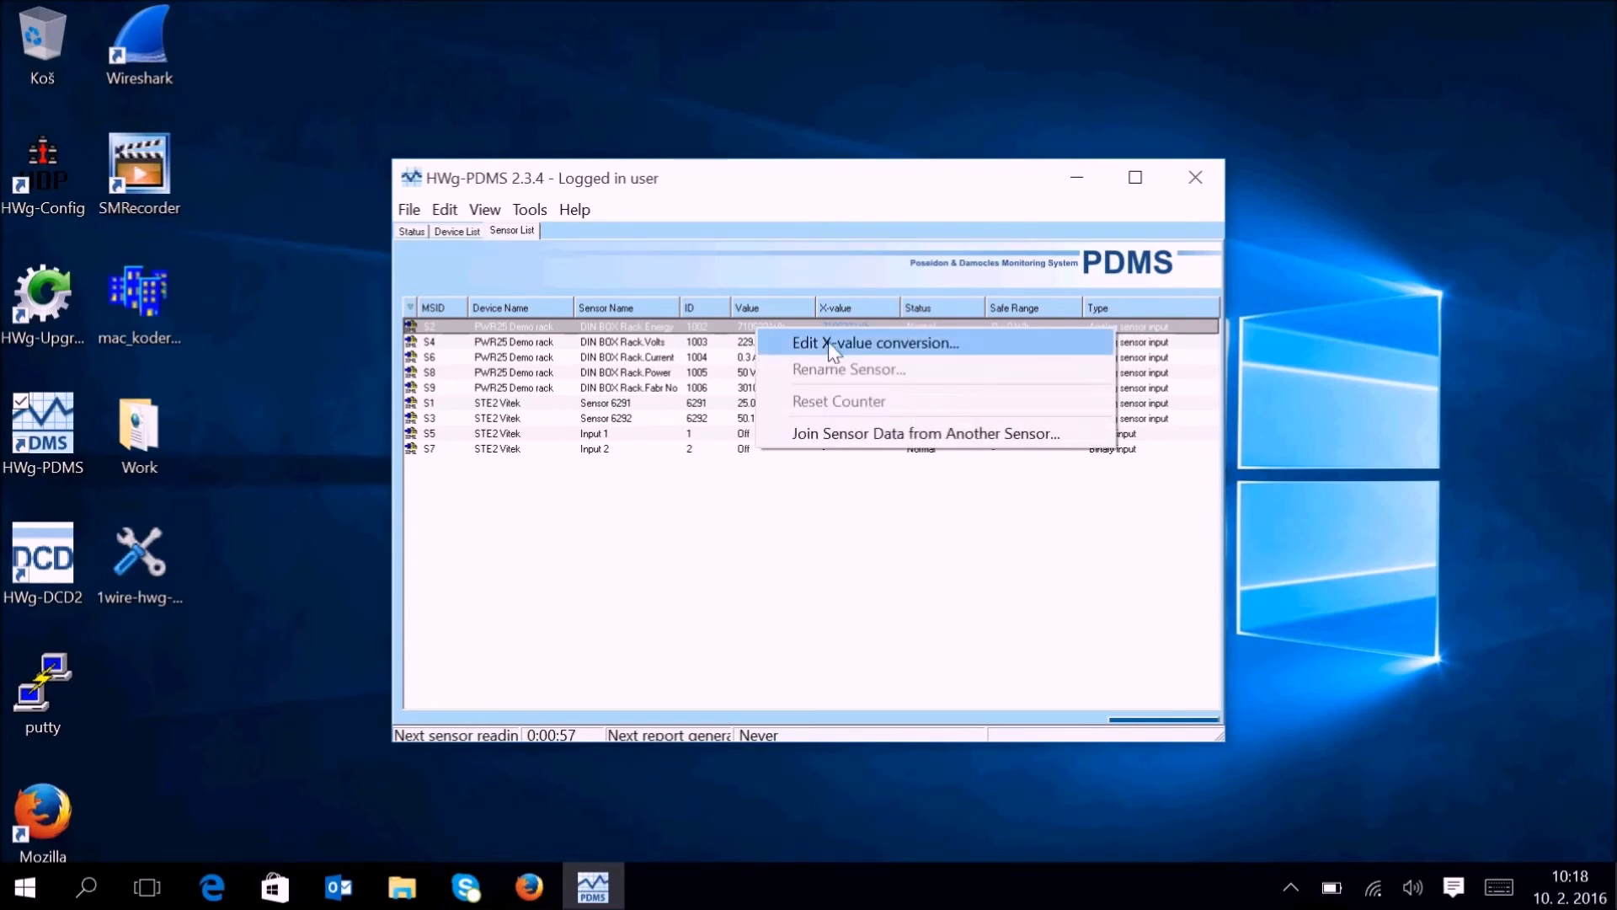
pyautogui.moveTo(955, 349)
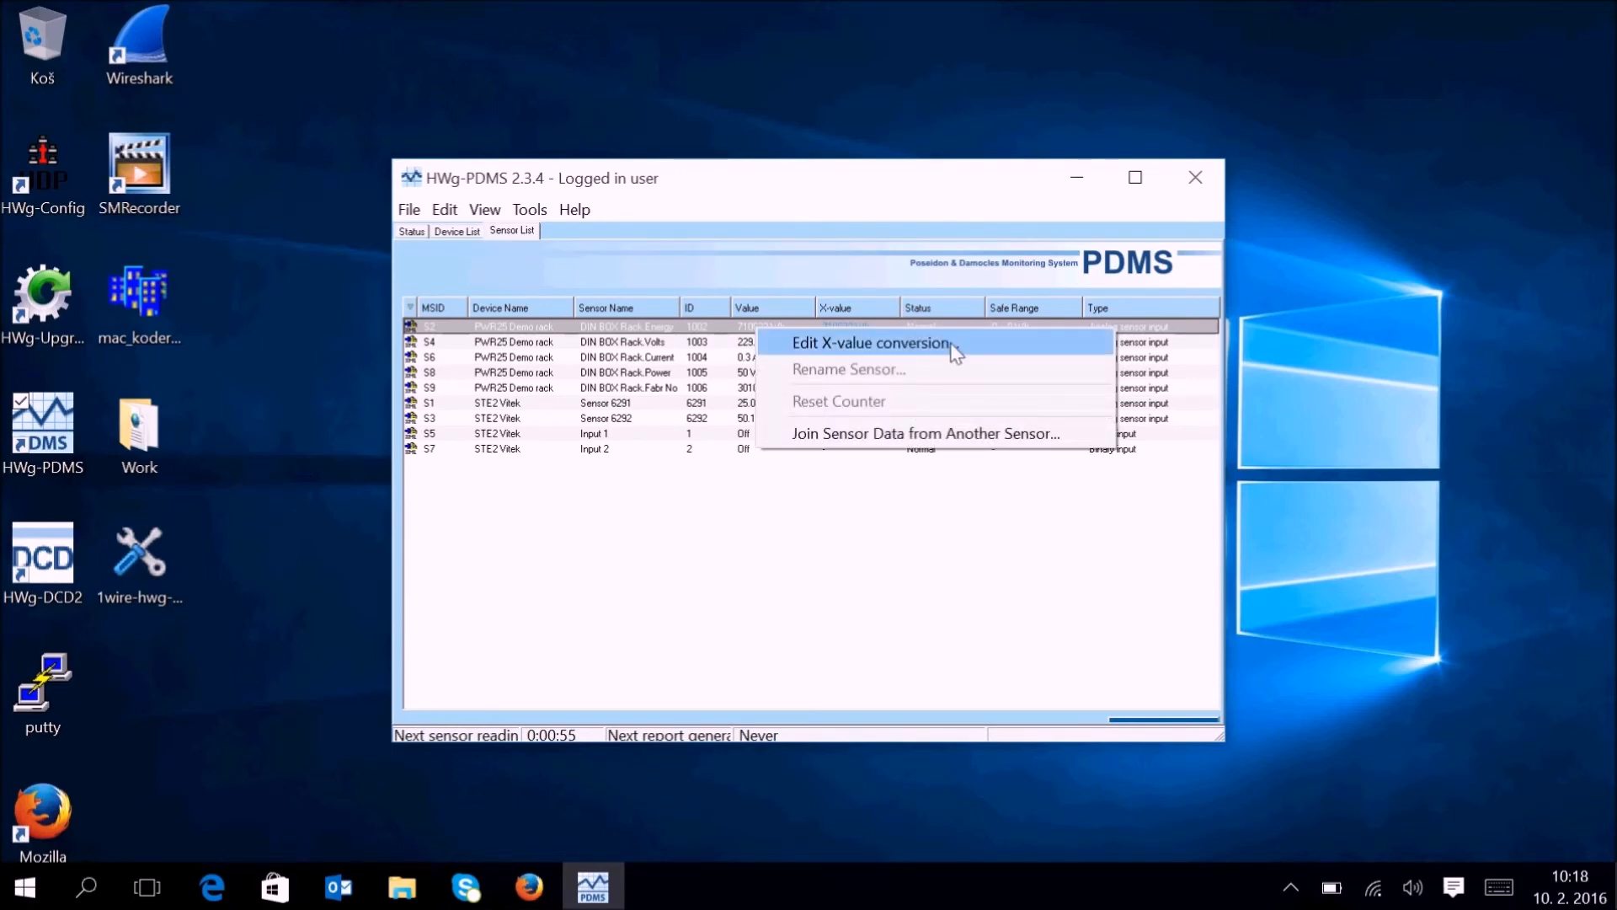
# Open Edit X-value conversion for DIN BOX Rack.Energy, showing K and Q at 0.
pyautogui.click(870, 343)
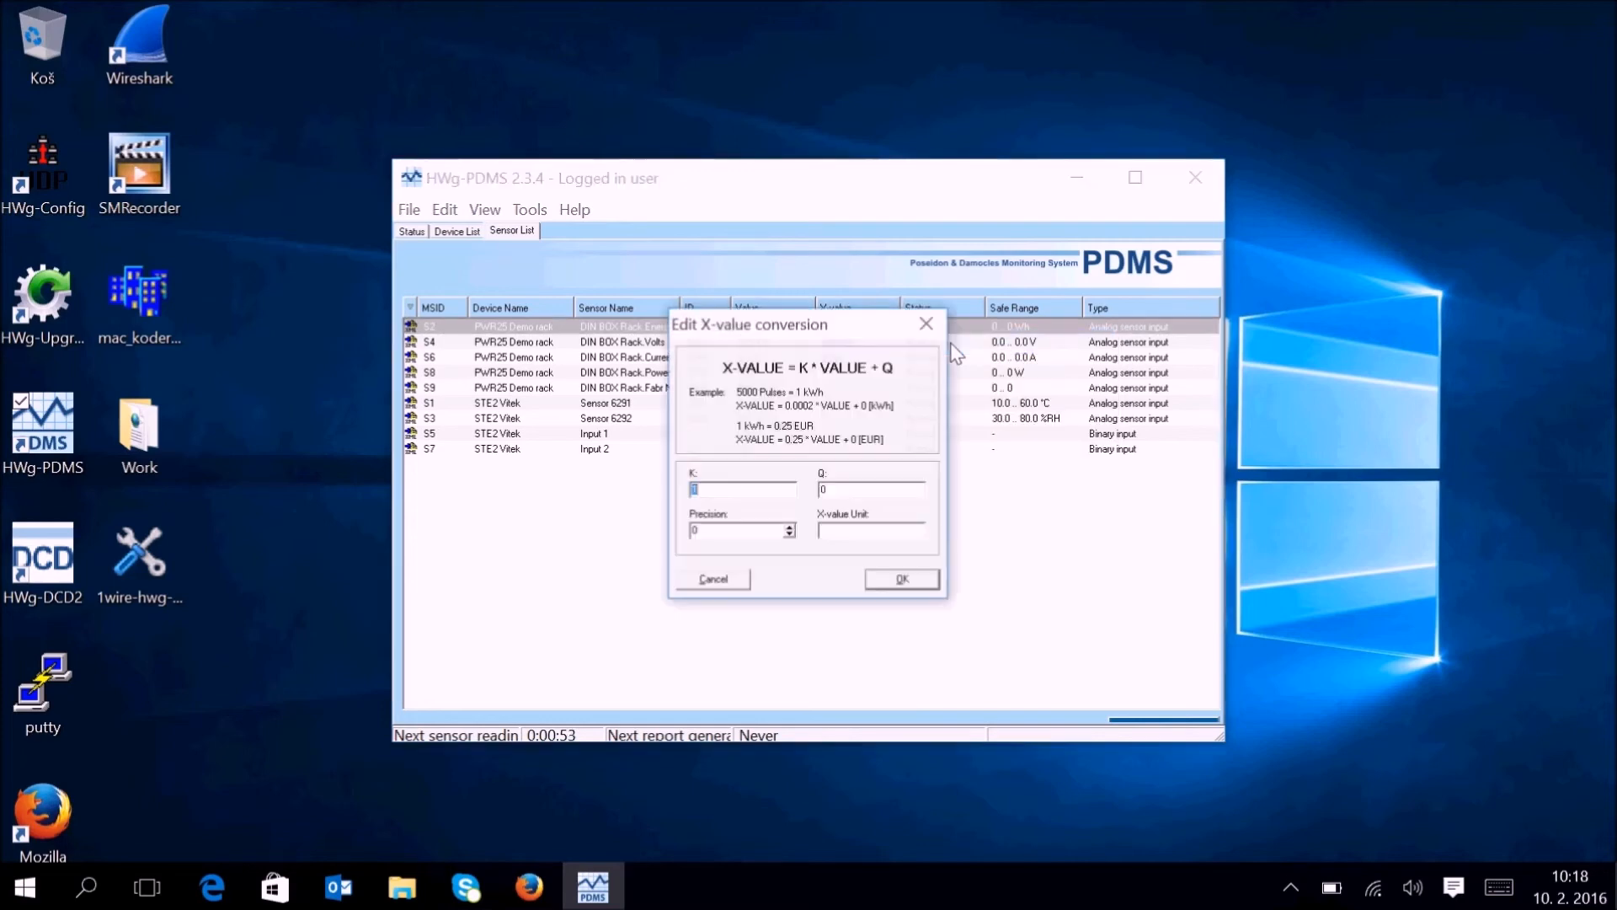
pyautogui.moveTo(751, 564)
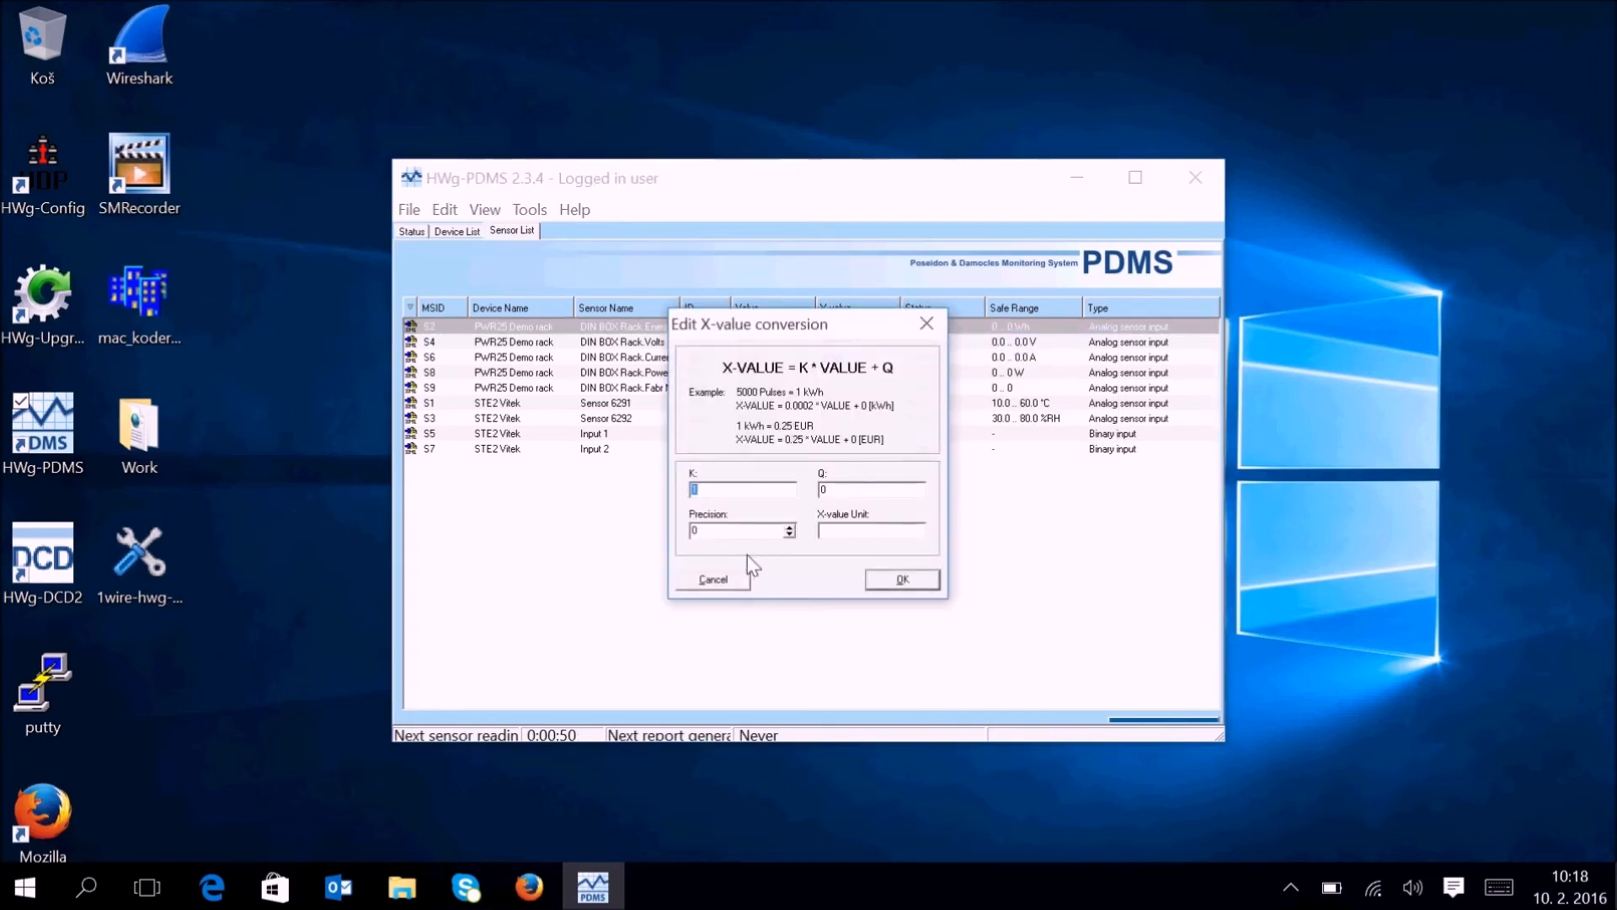